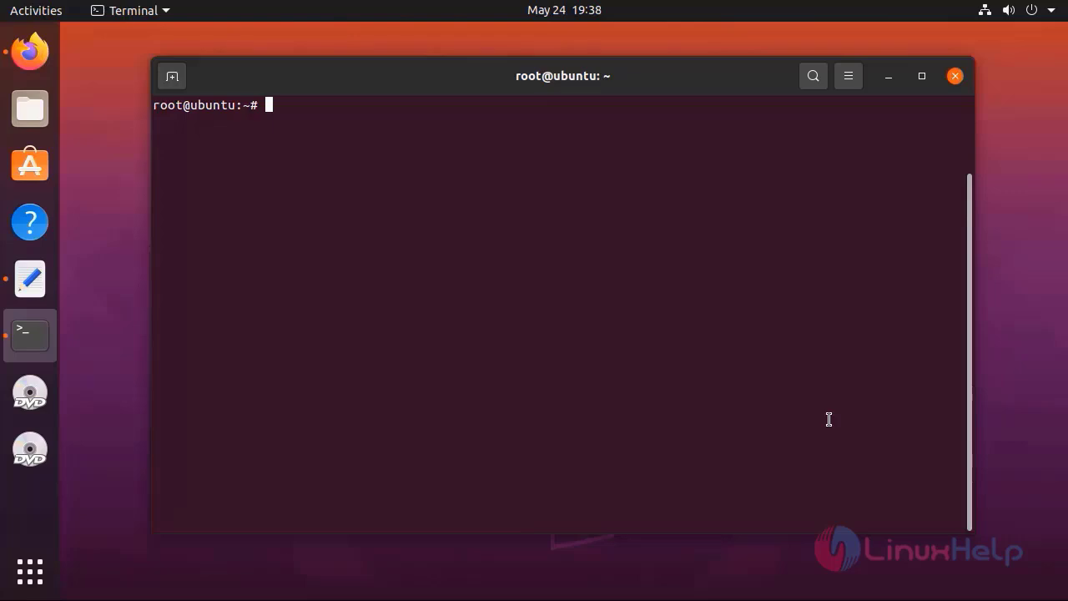
Display /etc/os-release, confirming Ubuntu 20.04.6 LTS (Focal Fossa)
type("cat /etc")
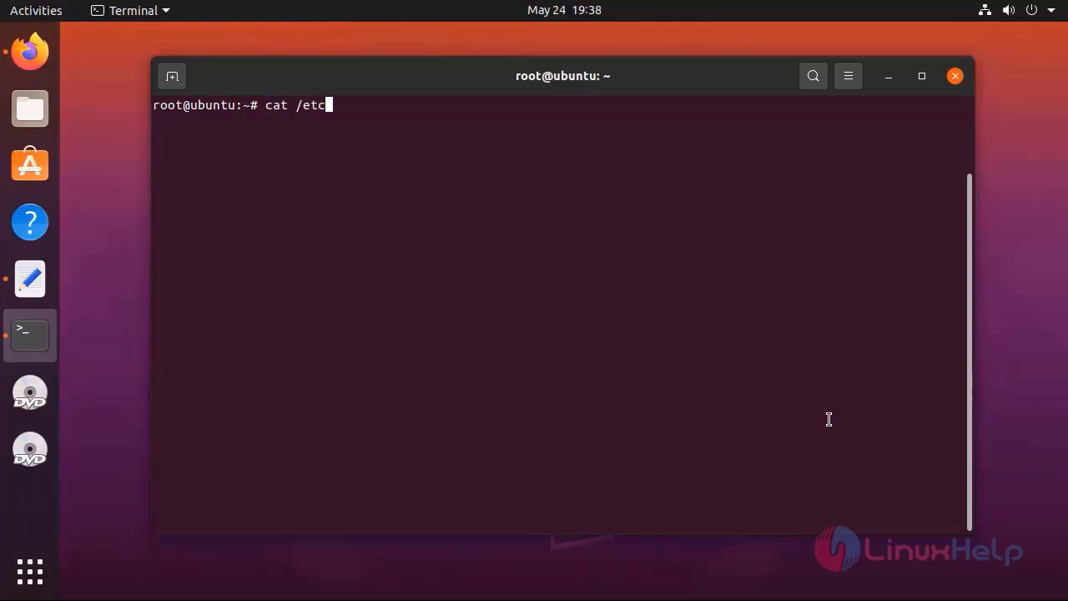
type("/os-")
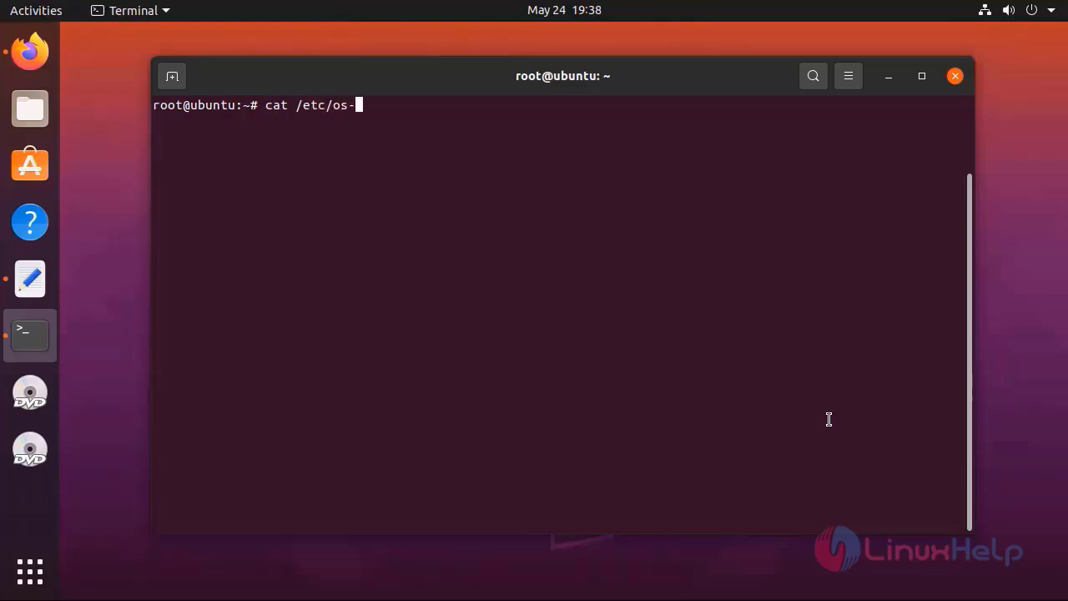
type("release")
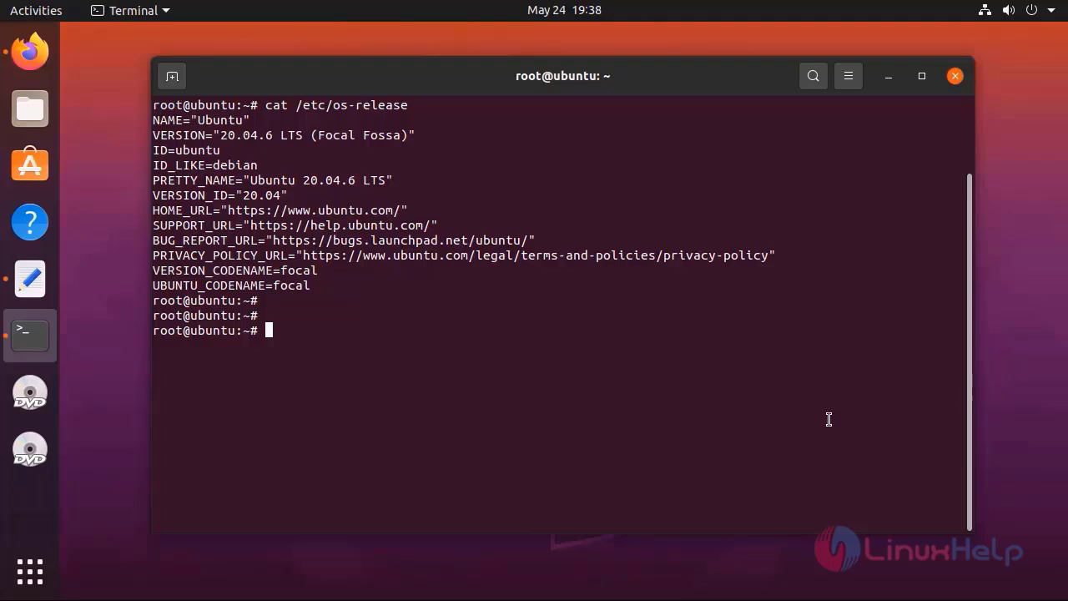
Run systemctl status opensearch, showing the service enabled and active (running)
type("systemctl")
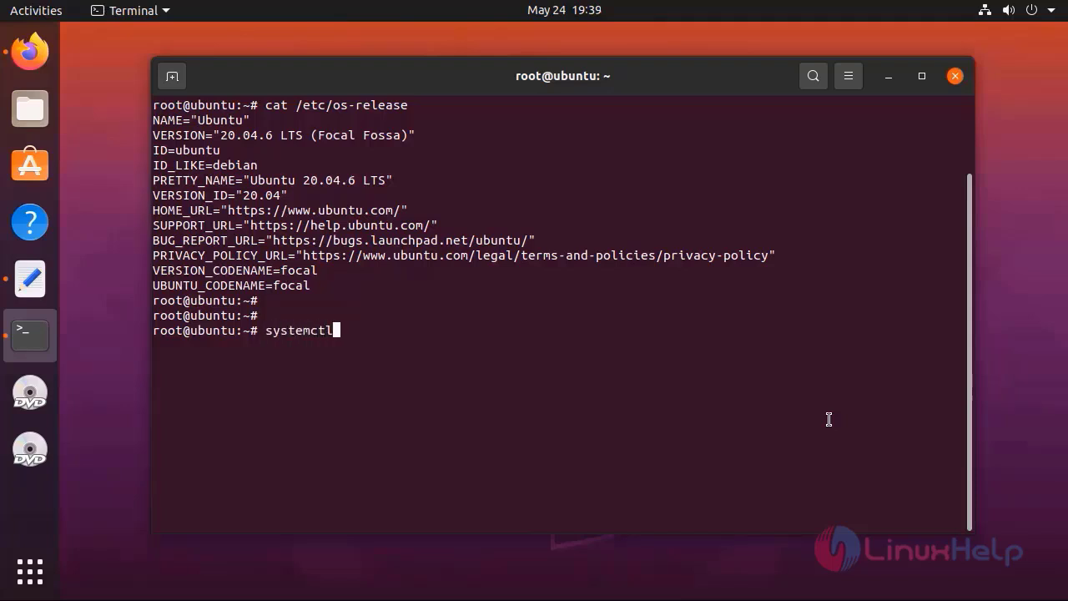
type("status")
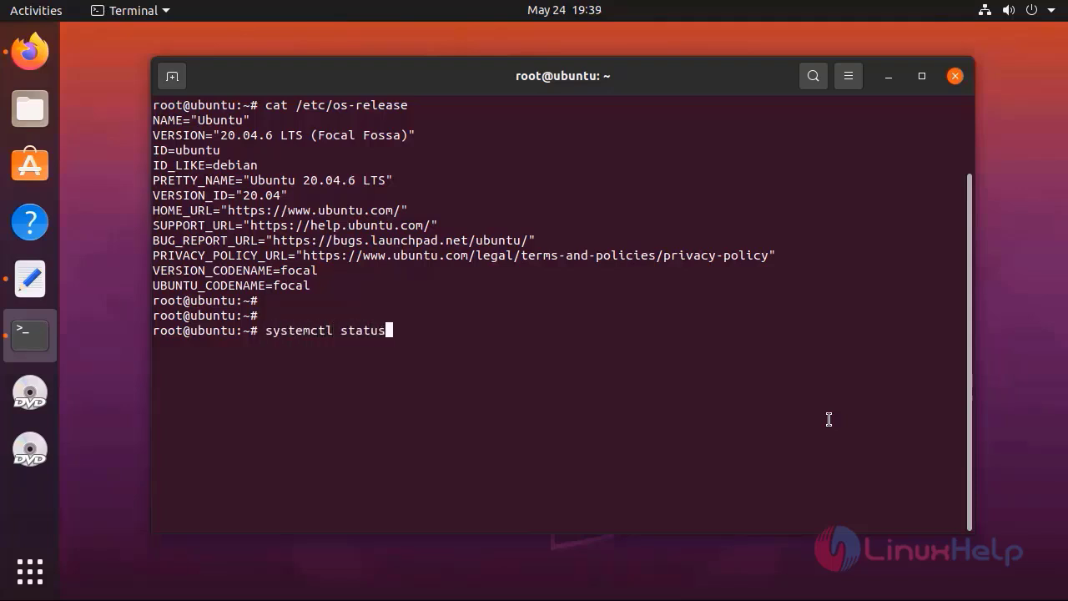
type("opense")
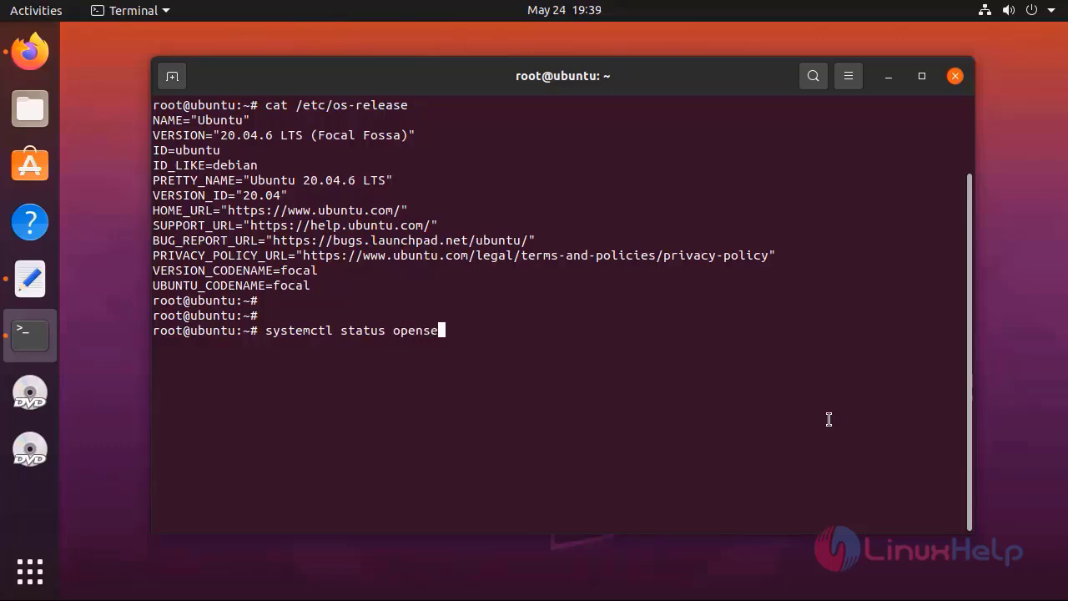
type("arch")
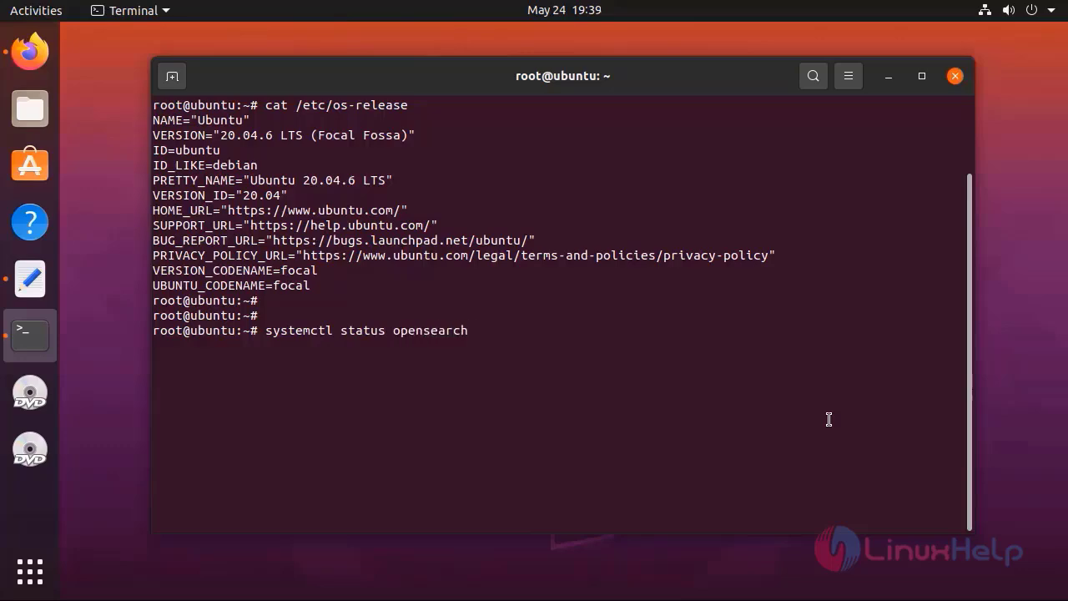
key("Return")
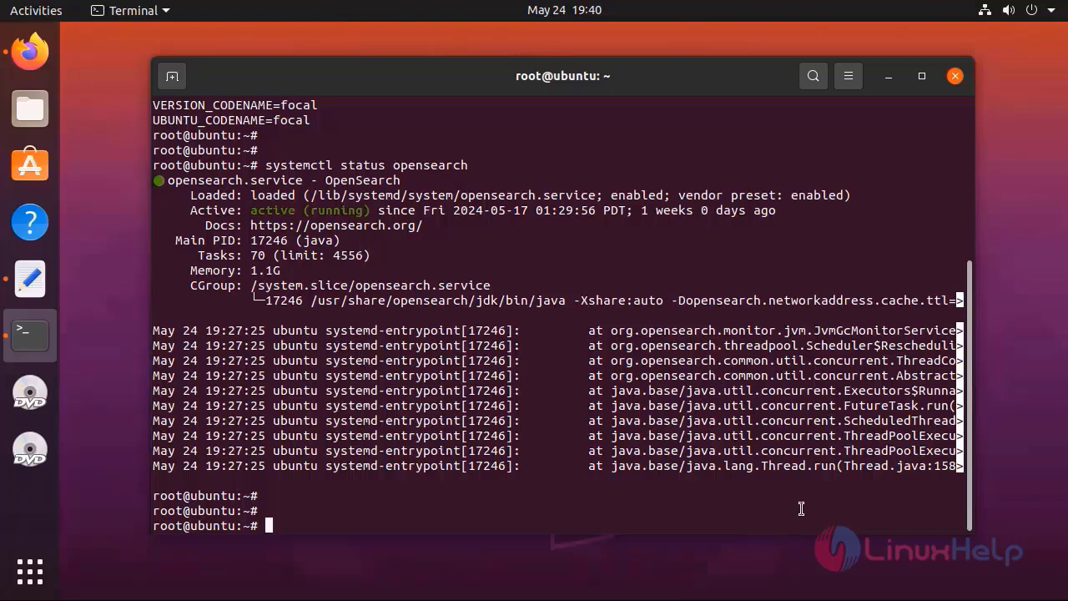
Import the opensearch.pgp key via curl | gpg --dearmor and write opensearch-dashboards-2.x.list to apt sources
type("curl -o- https://artifacts.opensearch.org/publickeys/opensearch.pgp | sudo gpg --dearmor --batch --yes -o /usr/share/keyrings/opensearch-keyring")
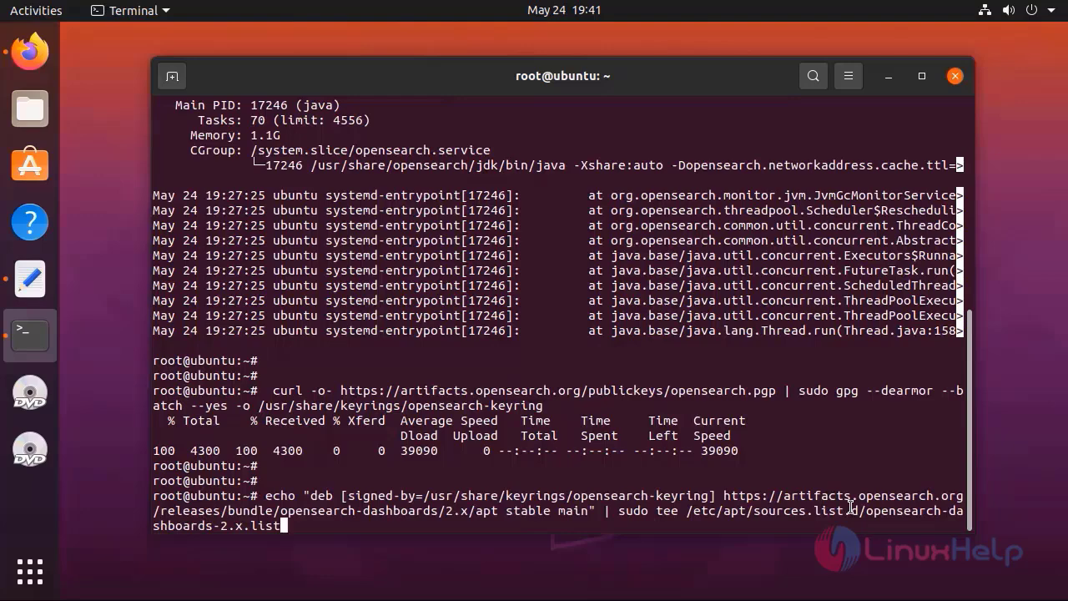
key("Return")
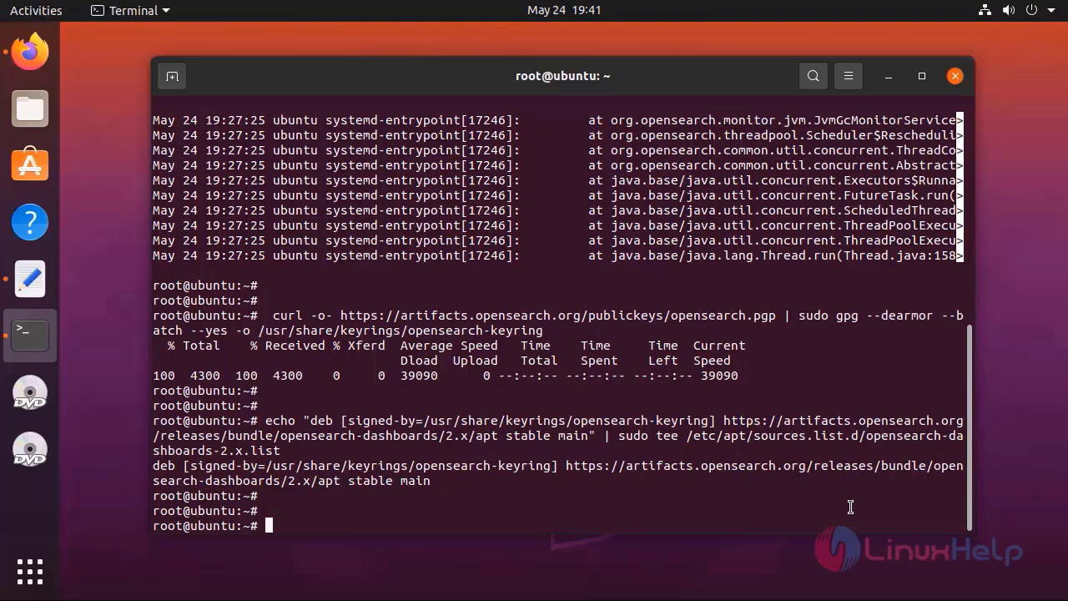
Run apt-get update to fetch the OpenSearch Dashboards 2.x repository index
type("apt")
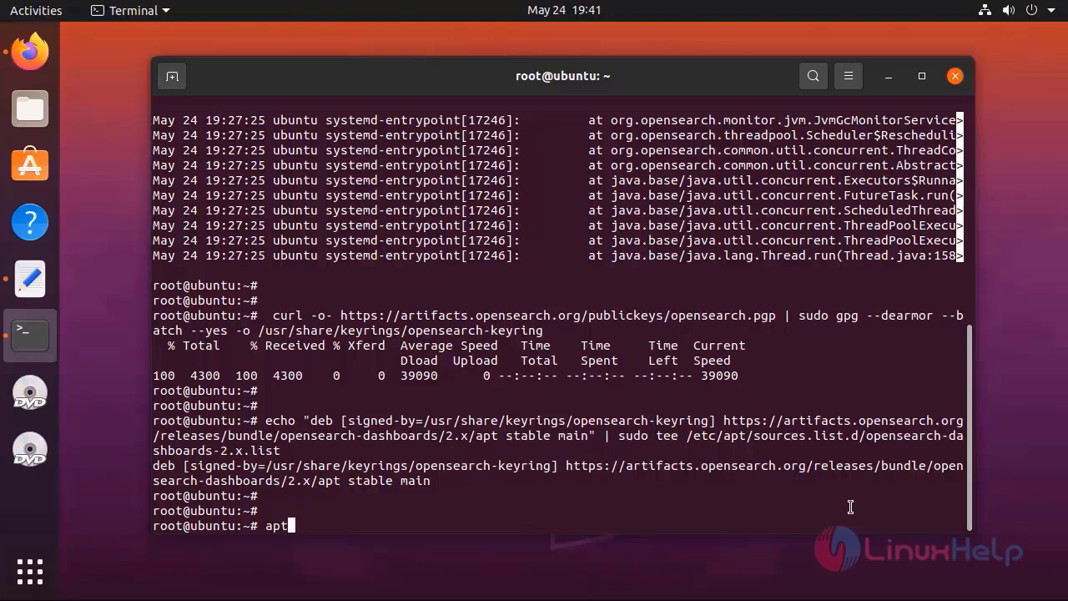
type("-get")
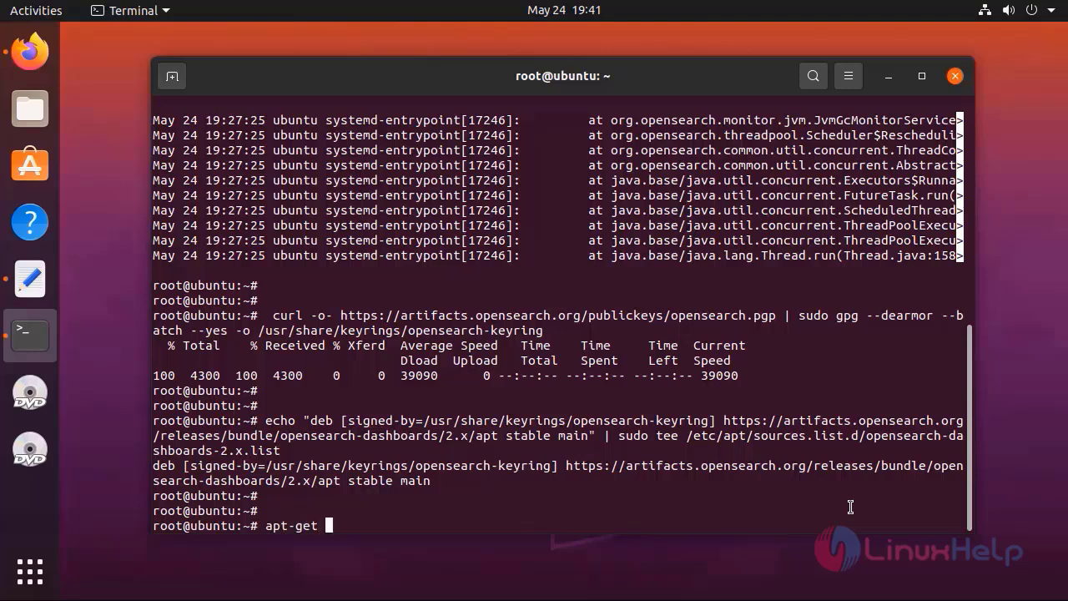
type("update")
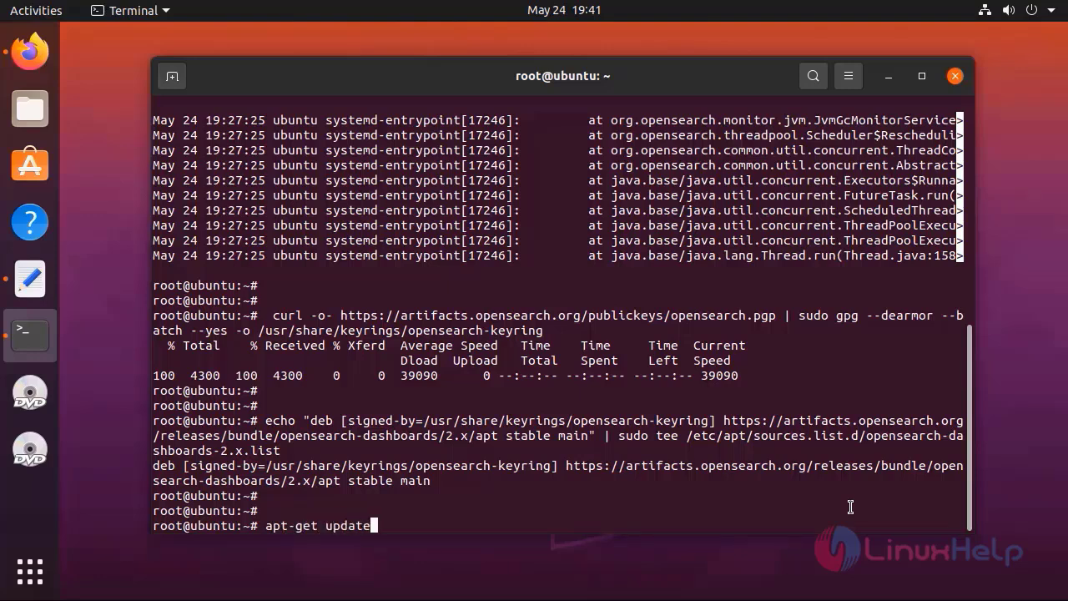
key("Return")
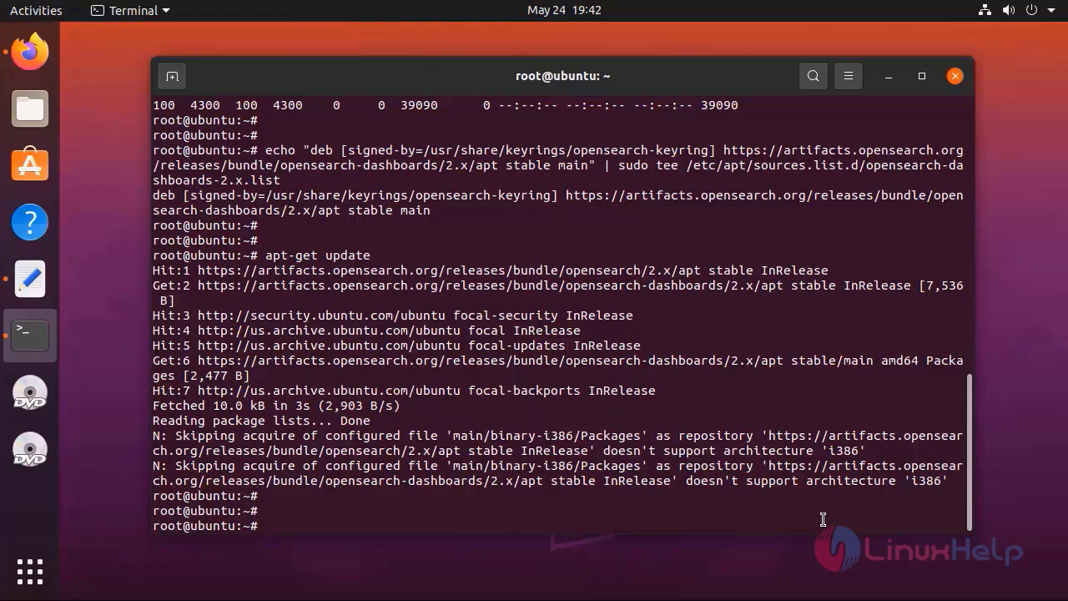
Run apt list -a opensearch-dashboards, listing versions 2.5.0 through 2.14.0
type("apt list")
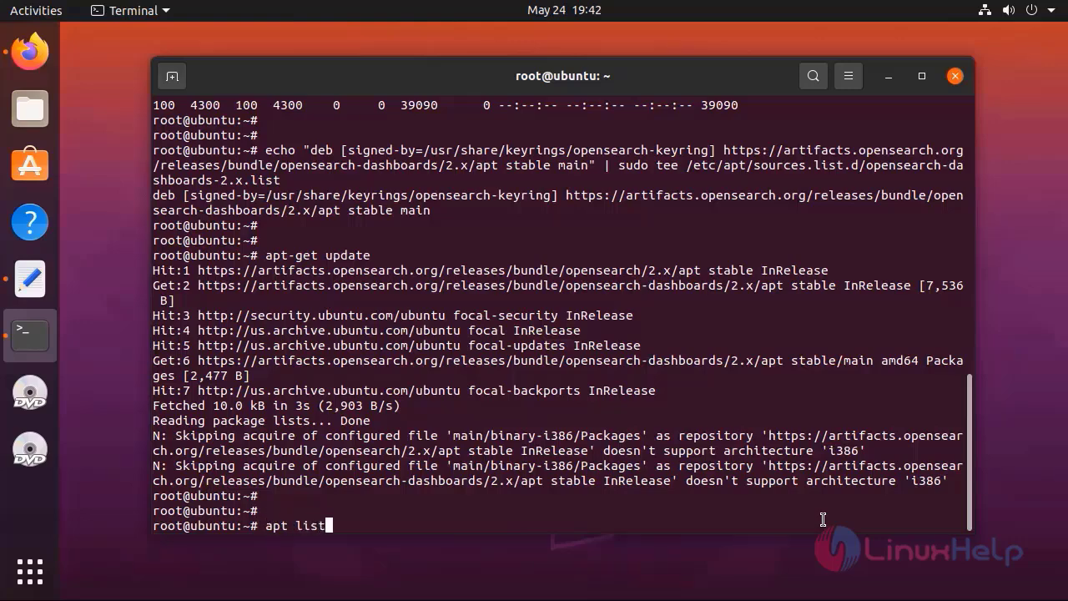
type("-a")
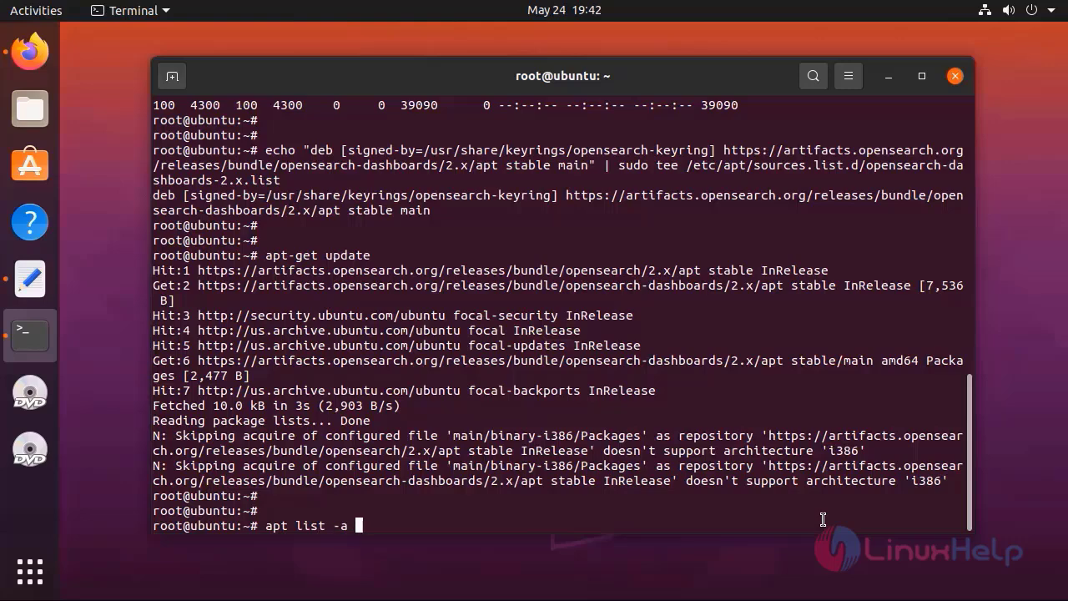
type("opensearc")
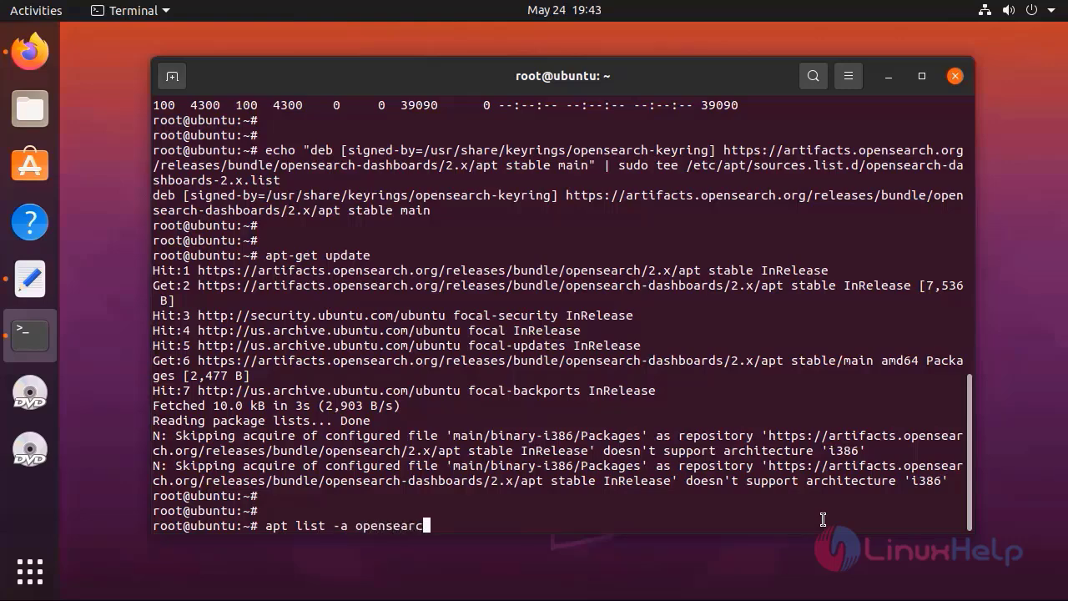
type("-dashboards")
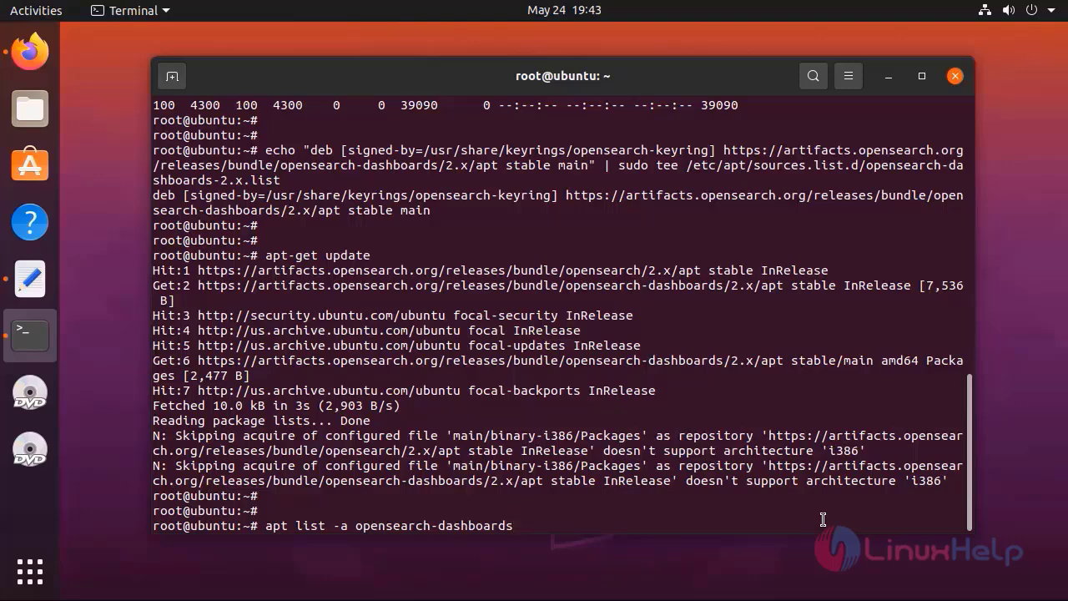
key("Return")
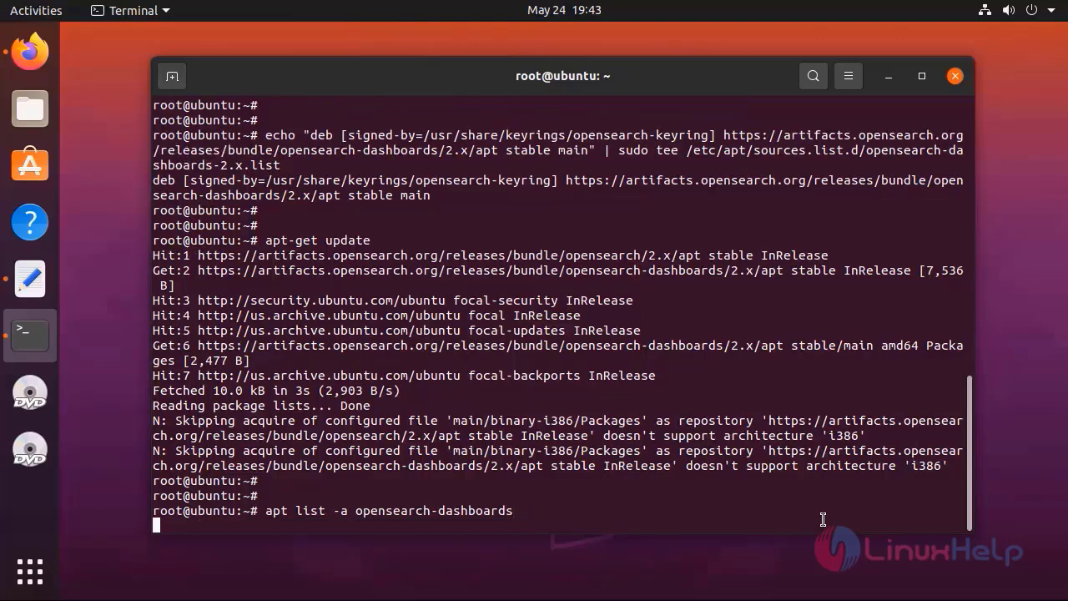
key("Return")
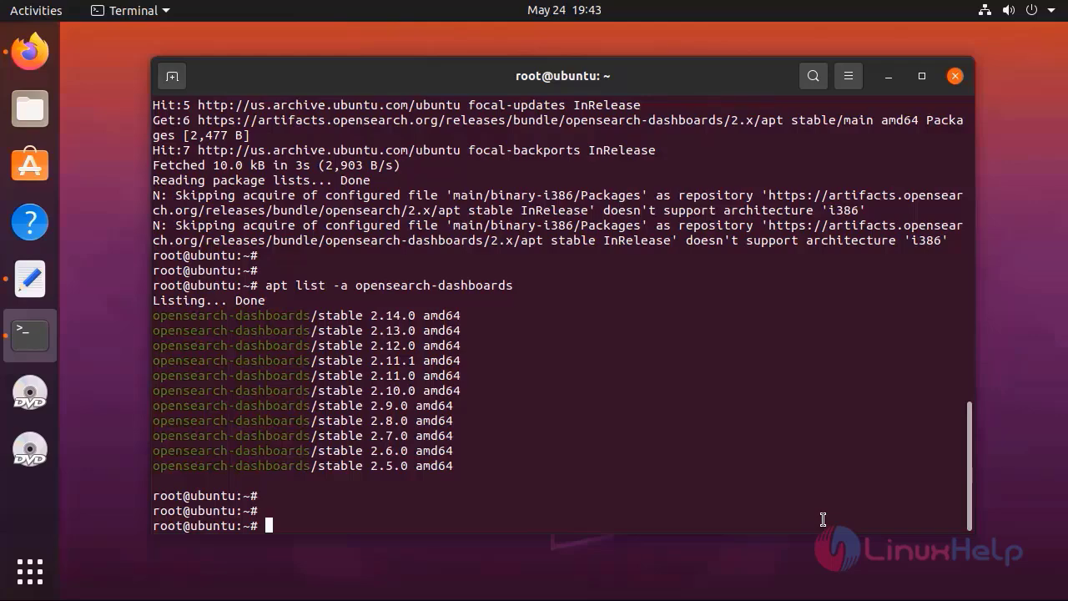
Install opensearch-dashboards=2.12.0 with apt-get install
type("a")
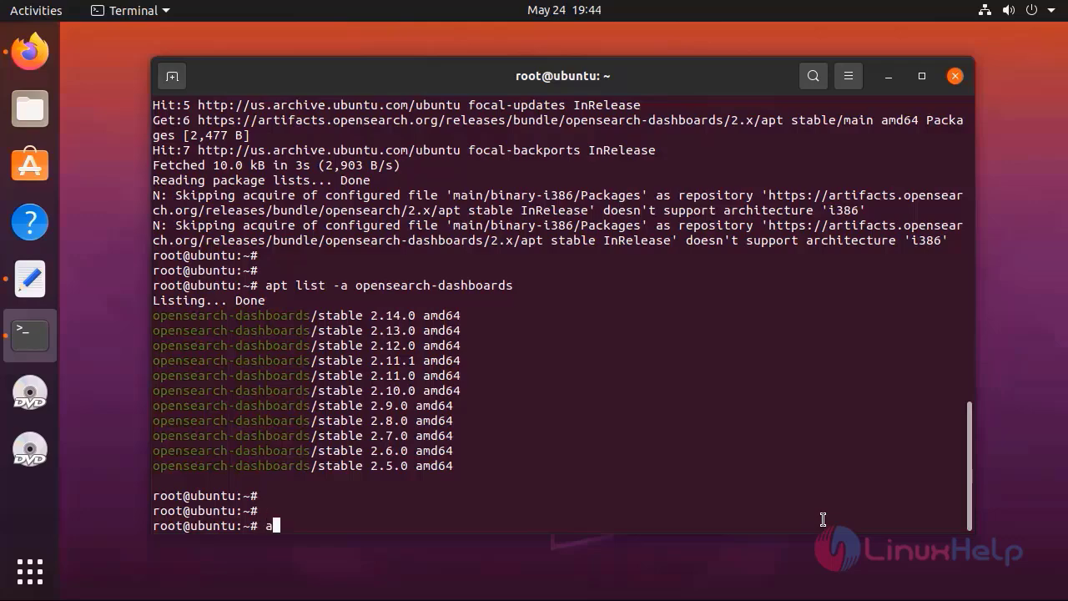
type("pt-get install")
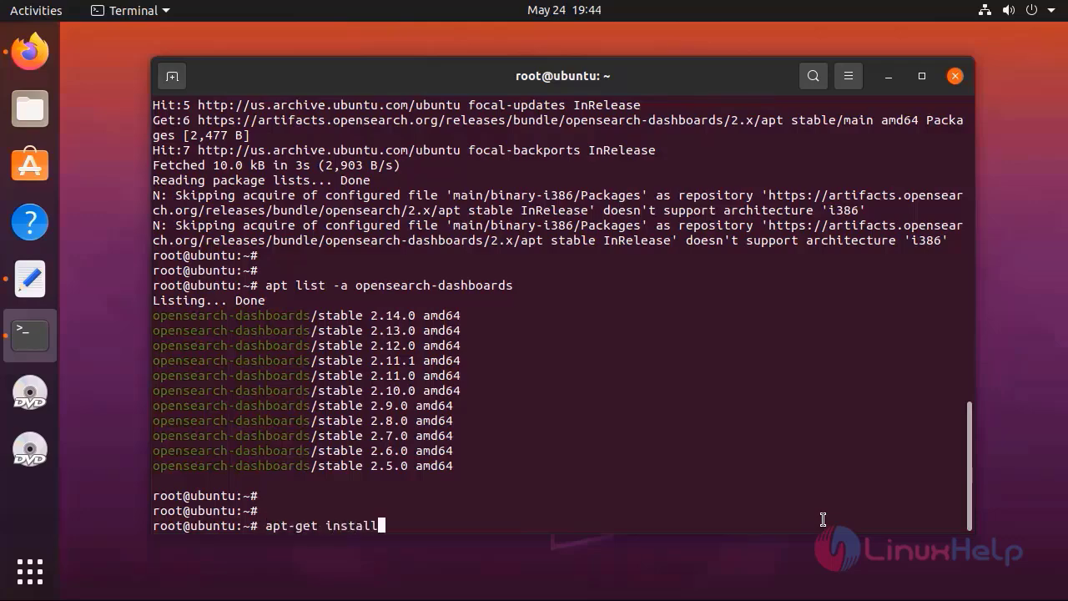
type("opense")
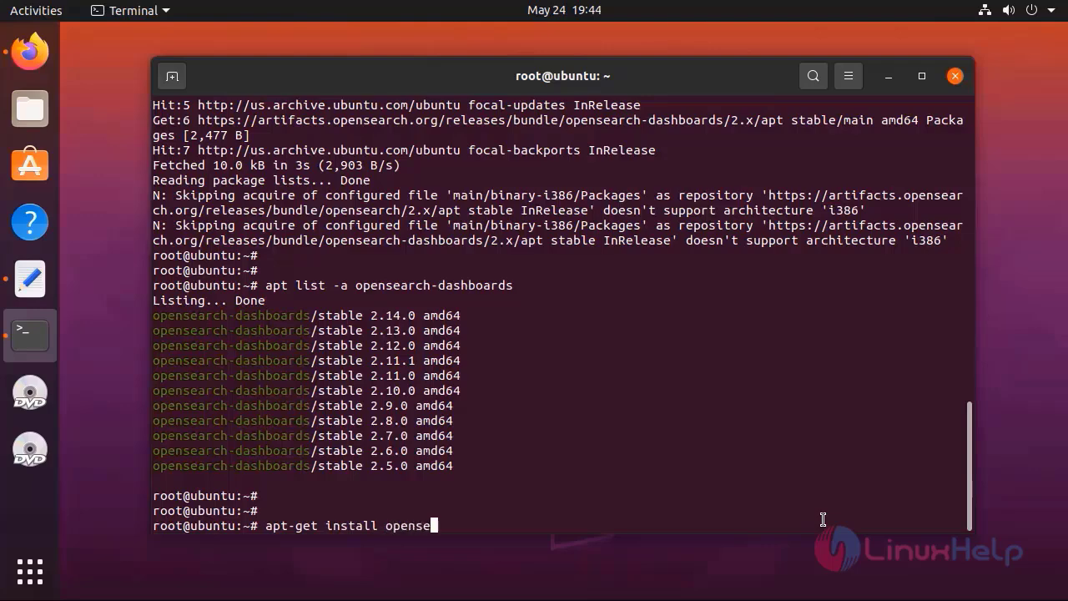
type("arch")
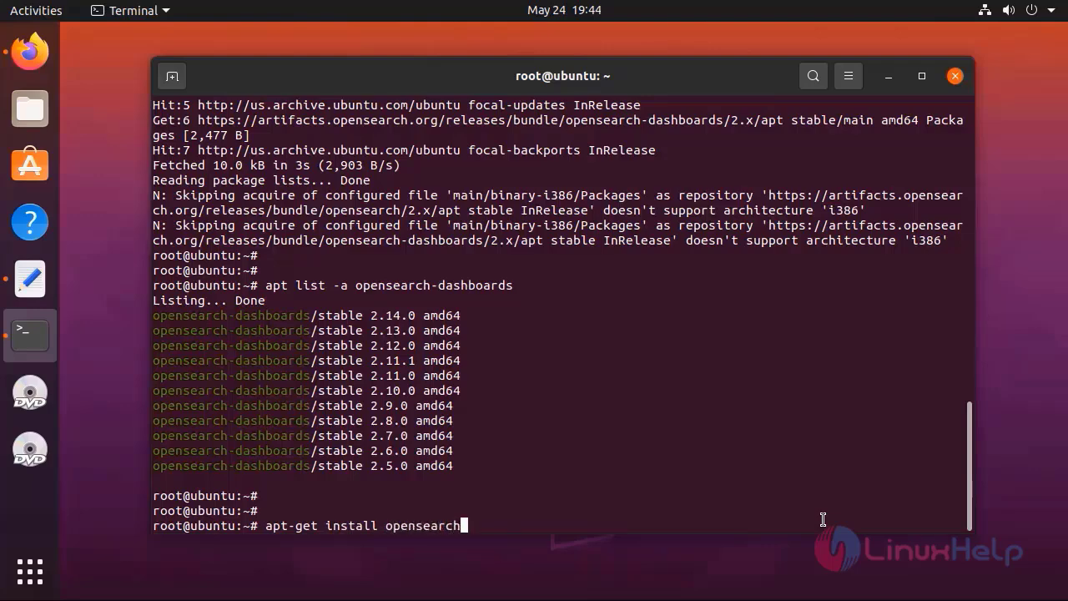
type("-dash")
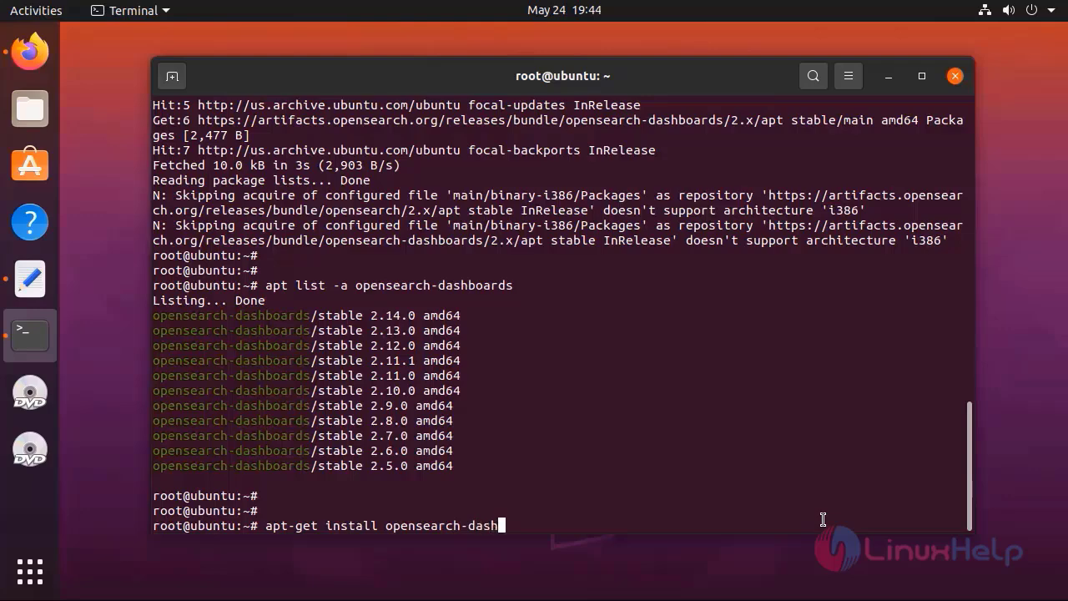
type("board")
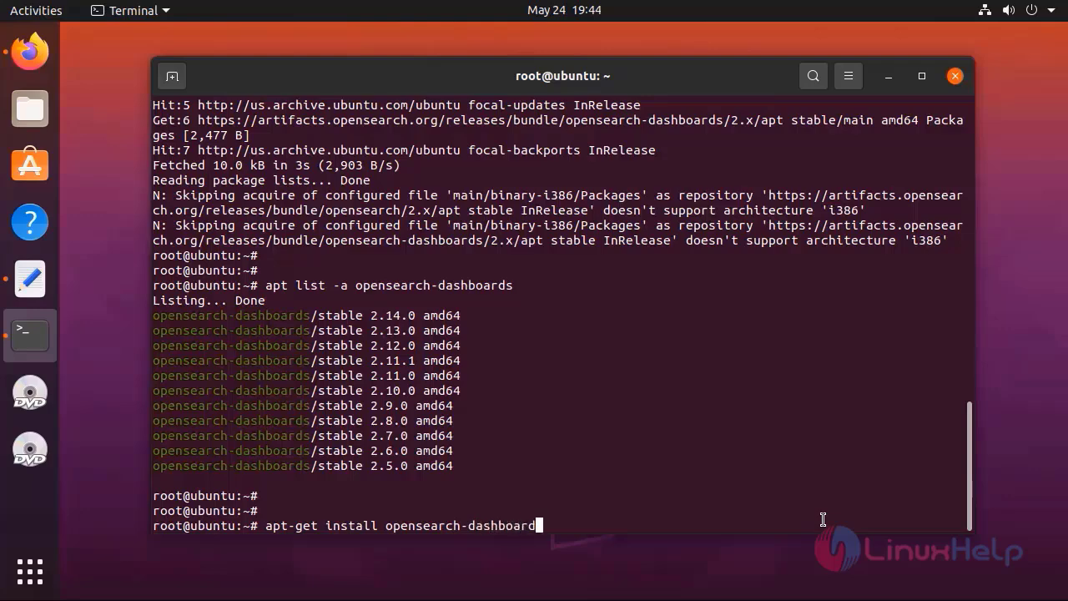
type("s=2.")
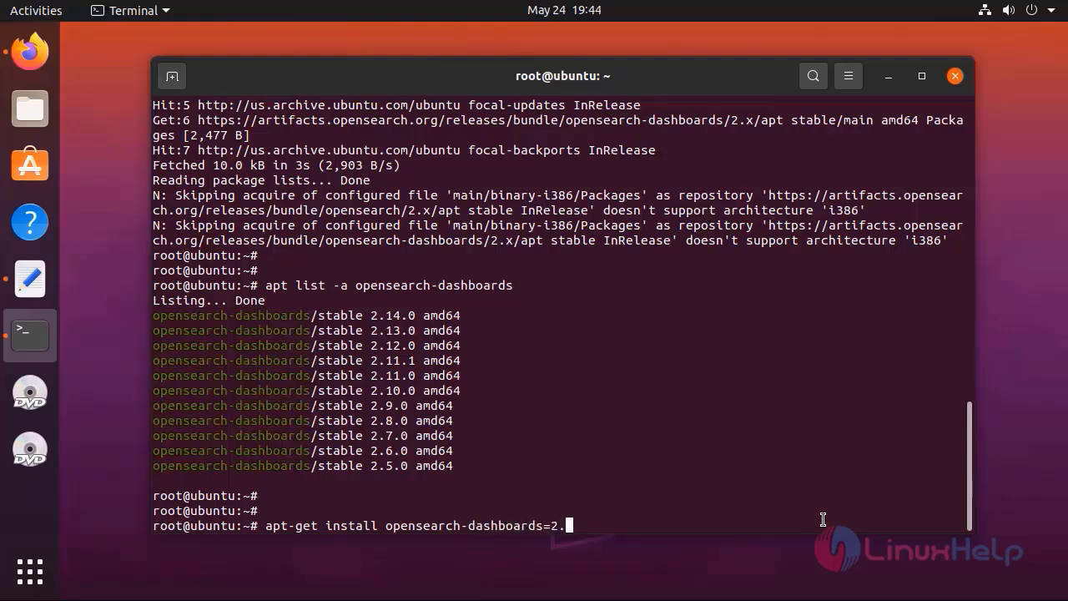
type("12.0")
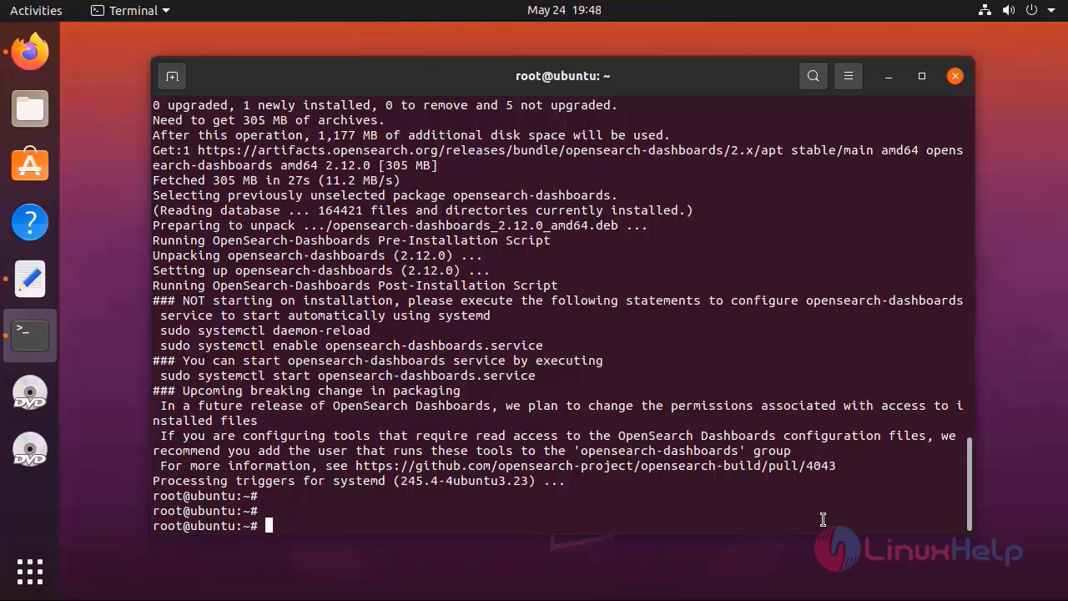
Run systemctl enable opensearch-dashboards so the service starts at boot
type("systemctl enable o")
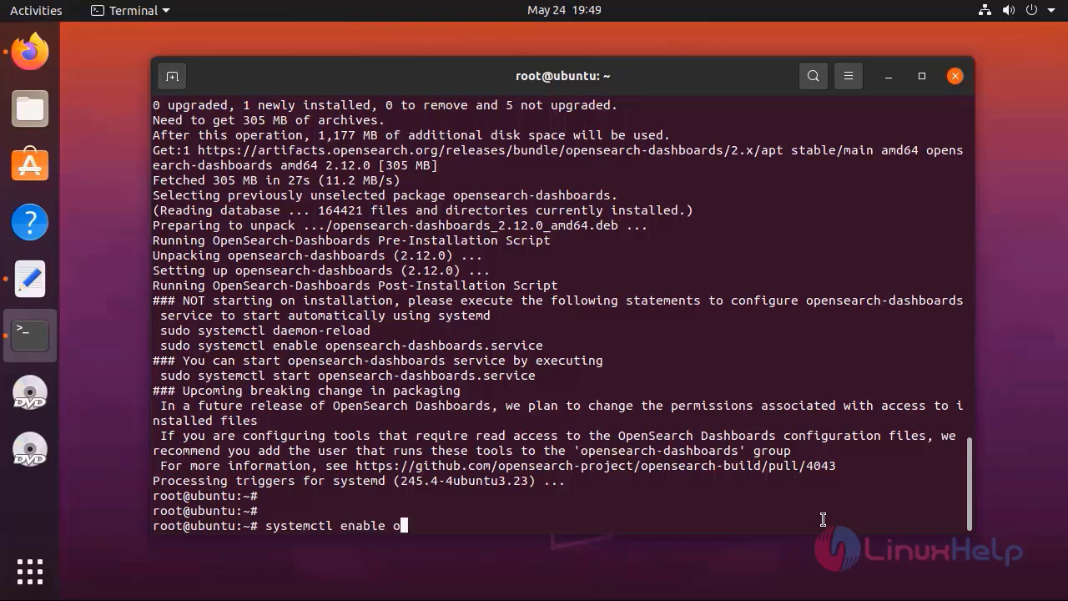
type("pensear")
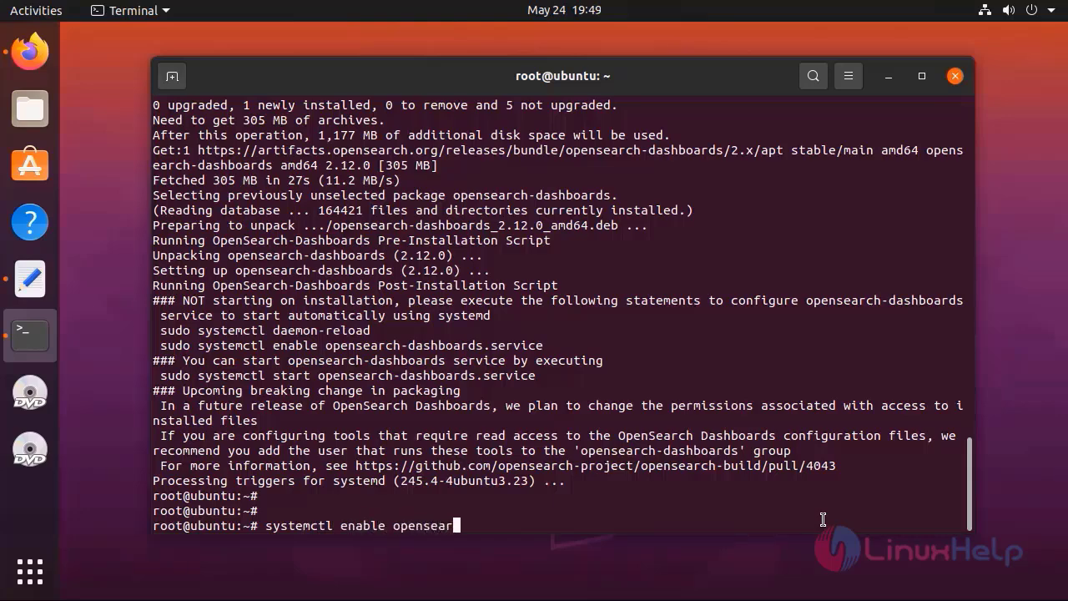
type("ch-")
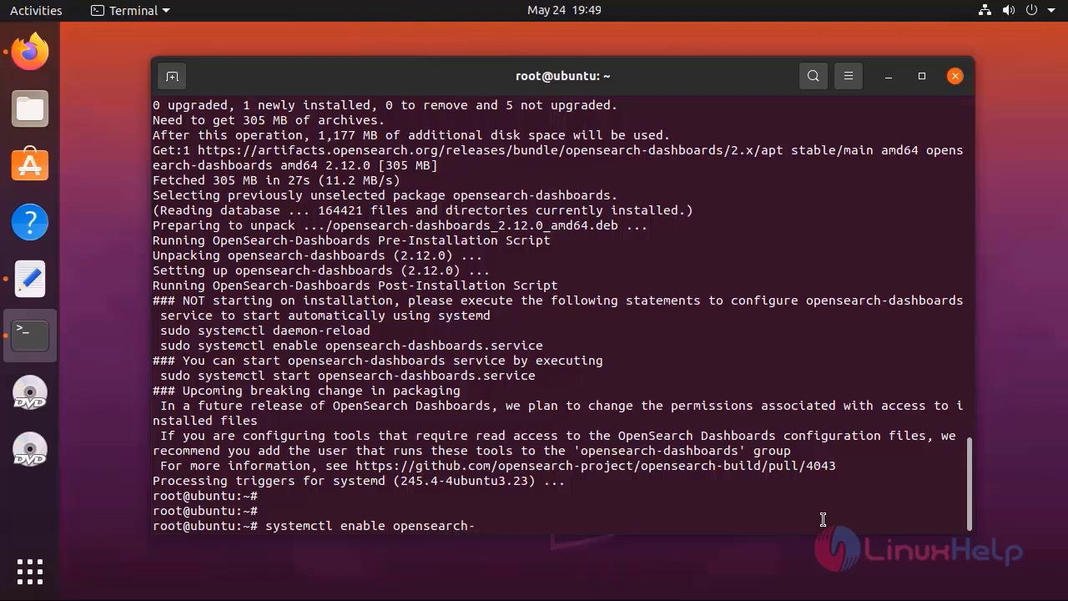
type("dashbo")
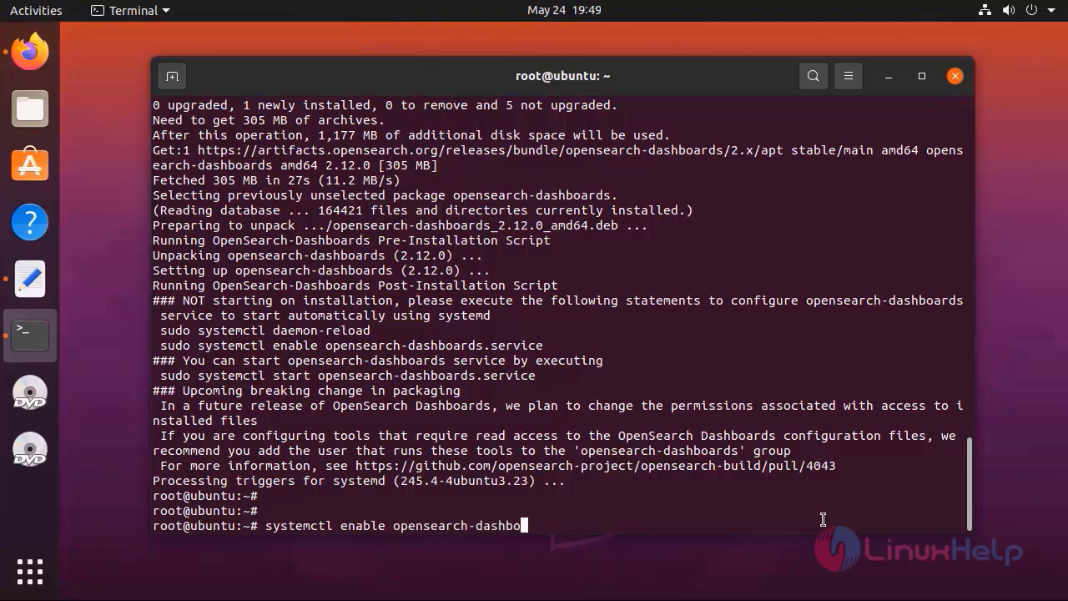
type("ards")
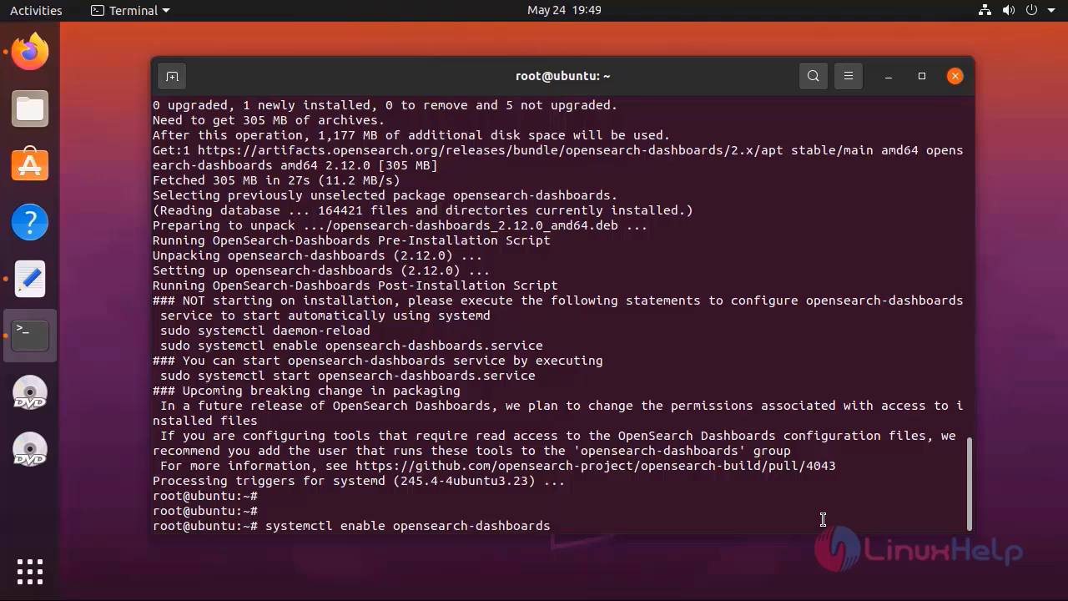
key("Return")
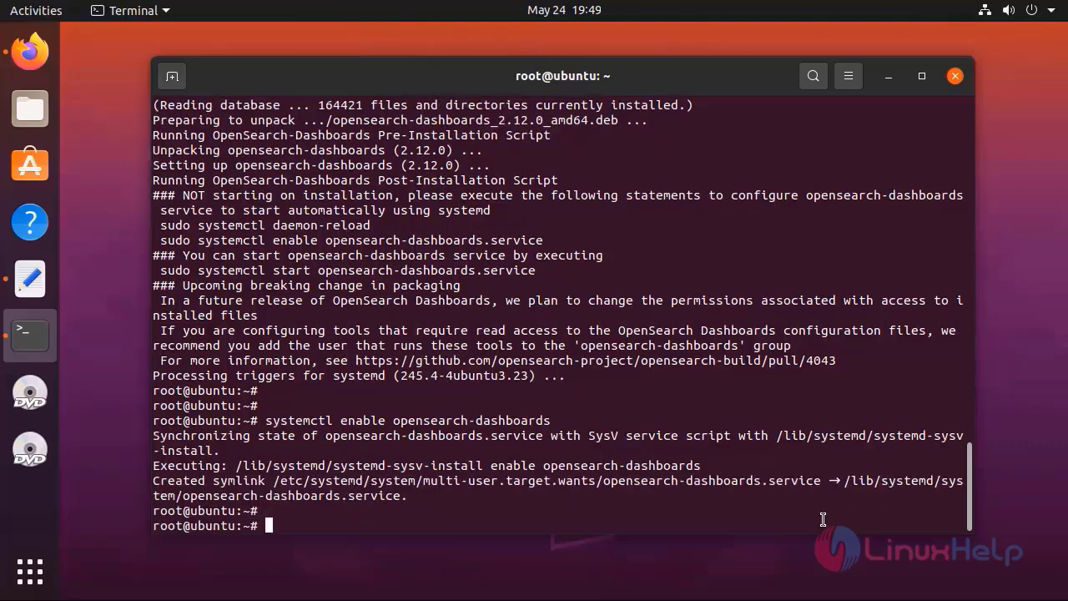
type("syst")
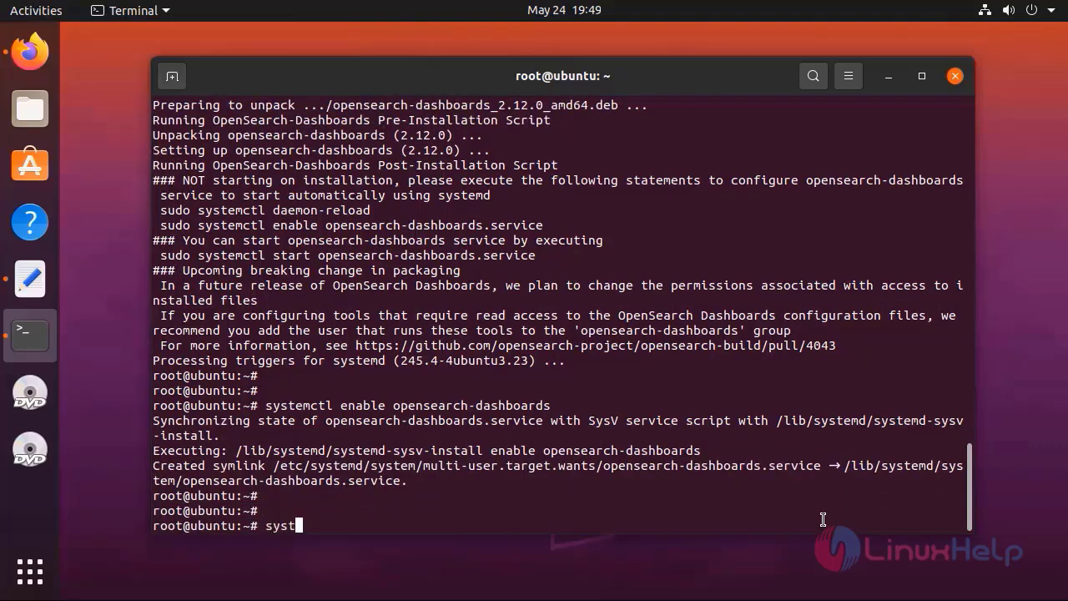
Run systemctl start opensearch-dashboards to launch the service now
type("emctl")
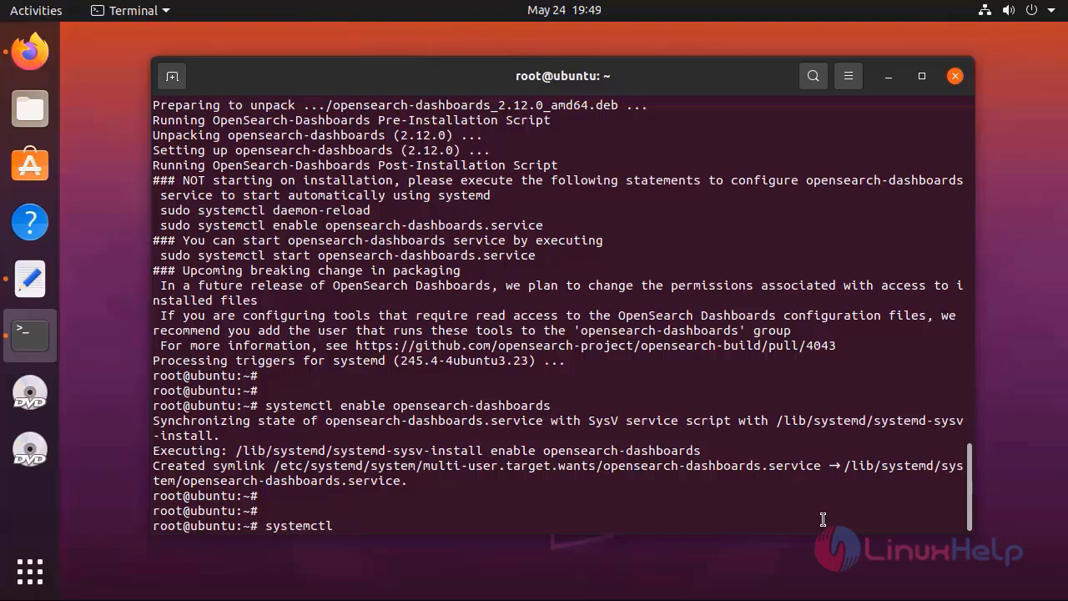
type("start")
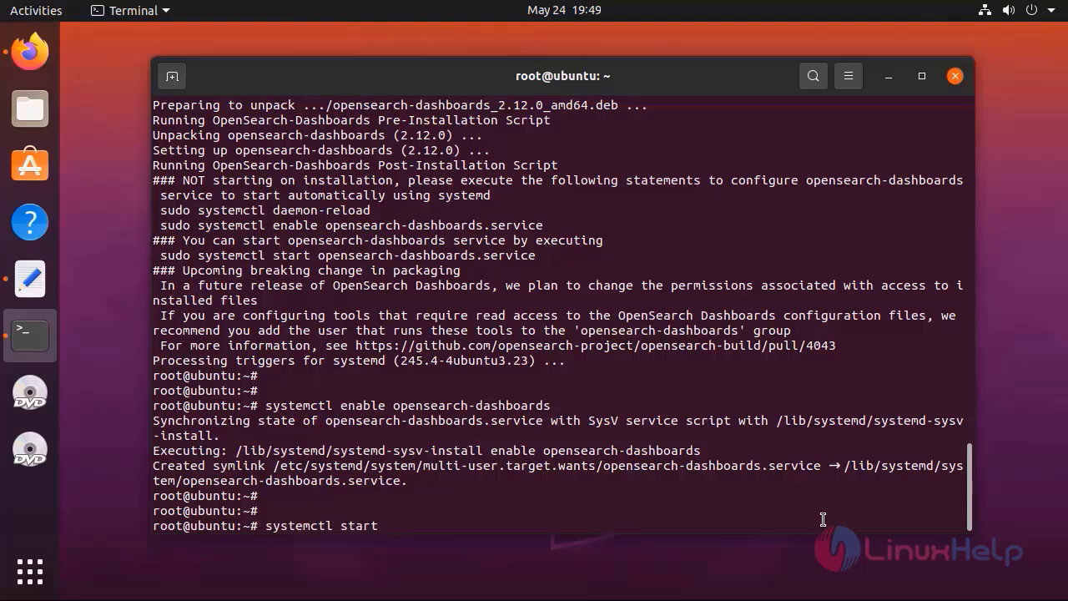
type("opense")
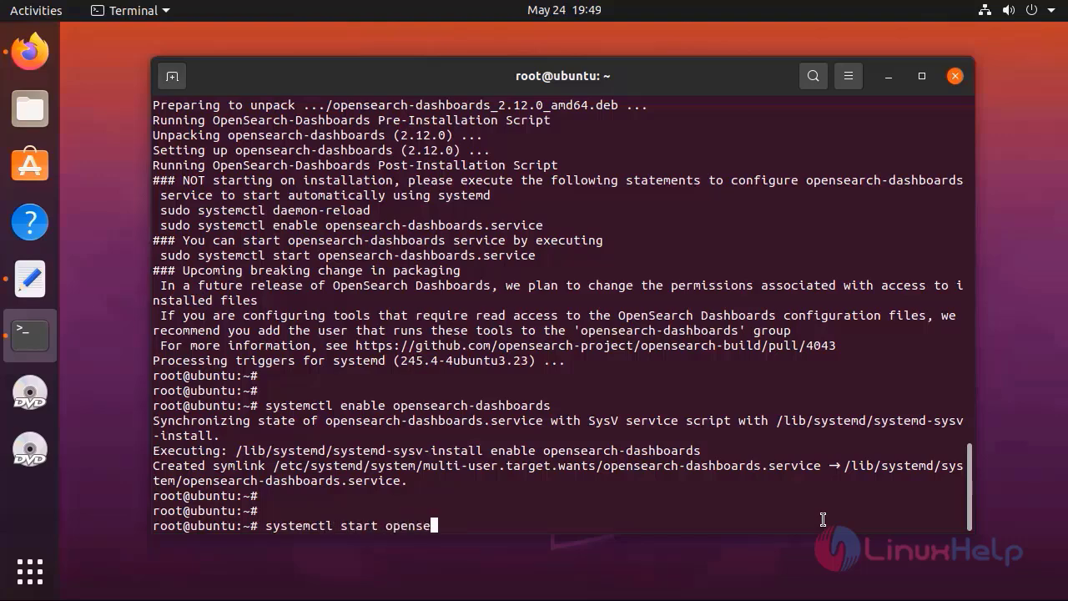
type("arch-")
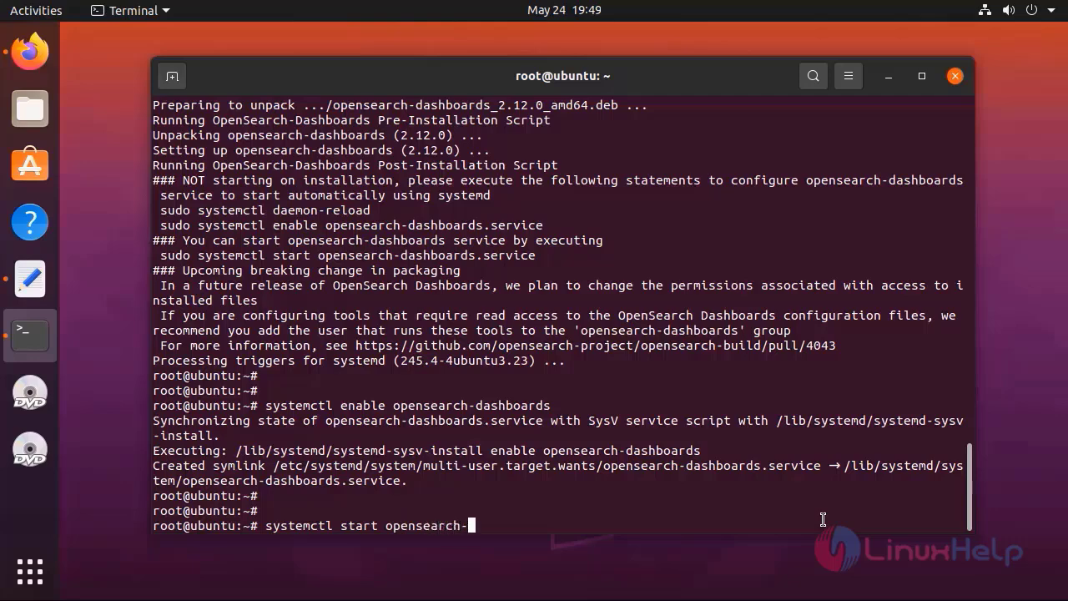
type("dashboa")
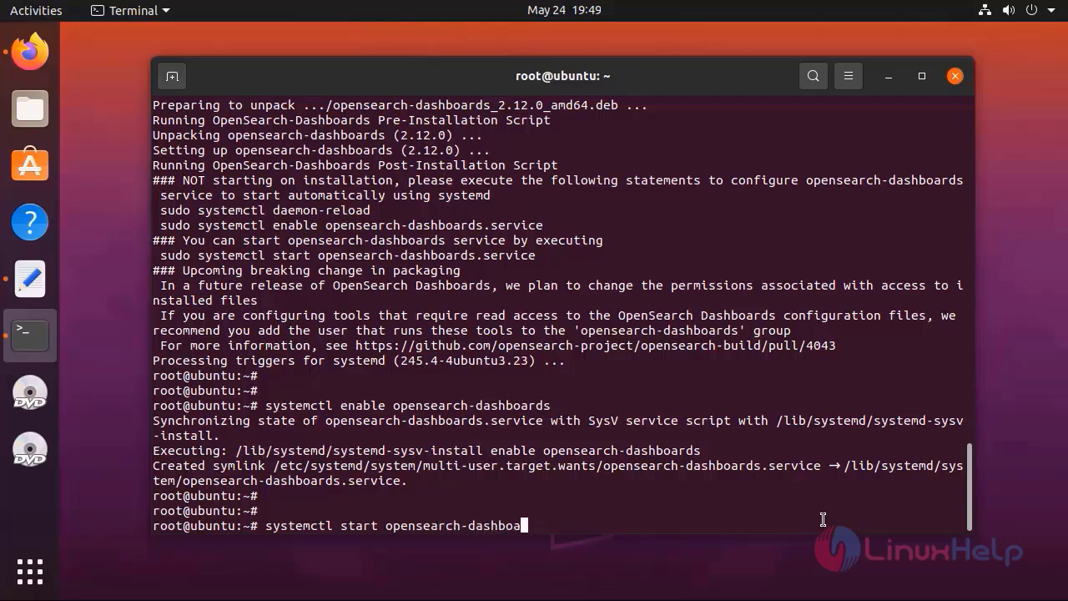
type("rds")
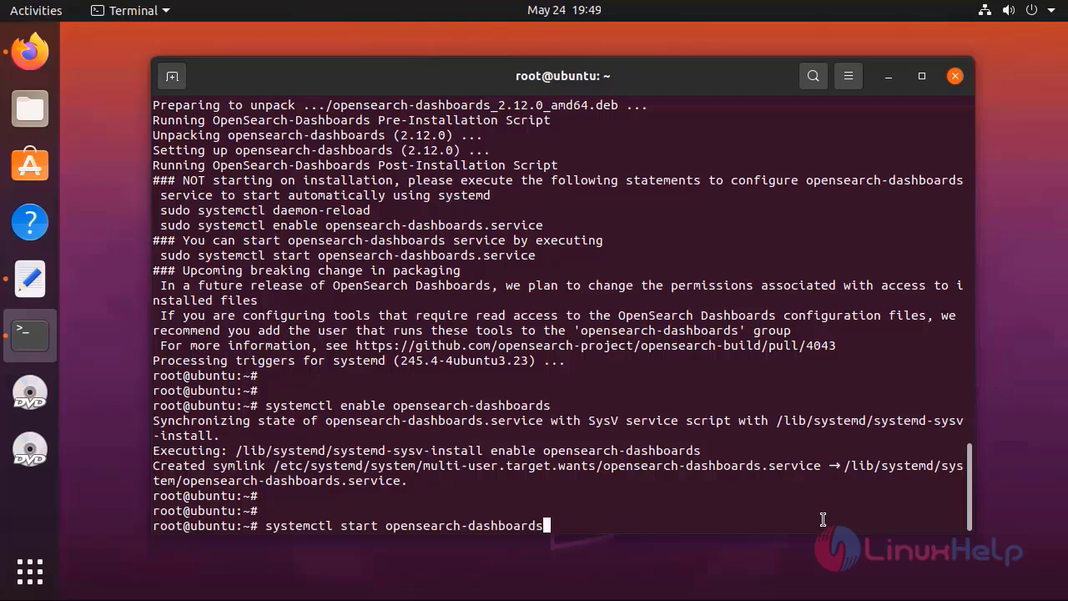
key("Return")
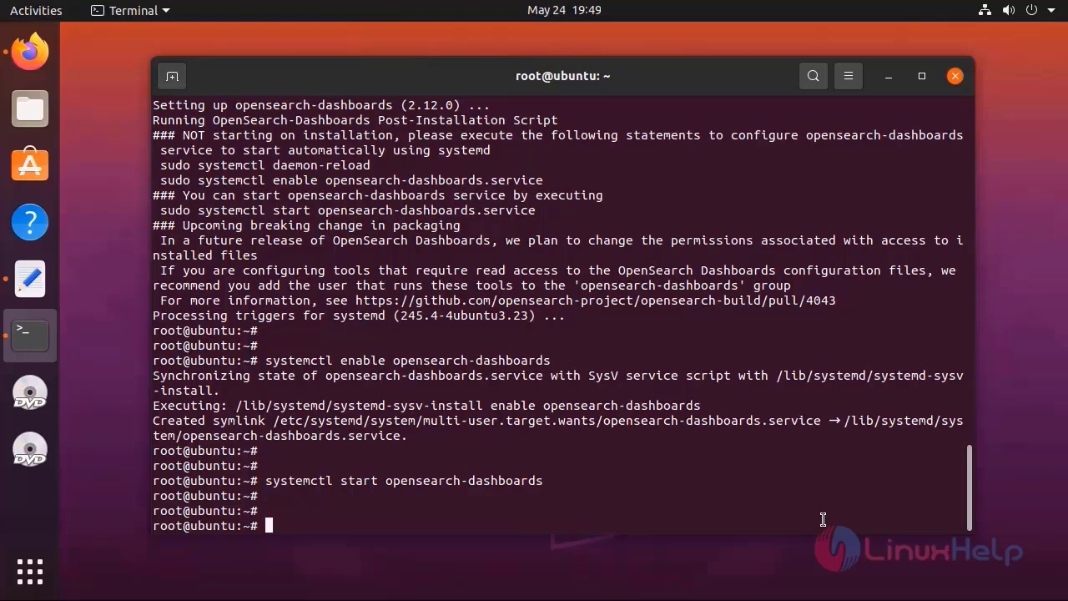
Check systemctl status opensearch-dashboards shows active (running), exit with q and switch to Firefox
type("systemctl")
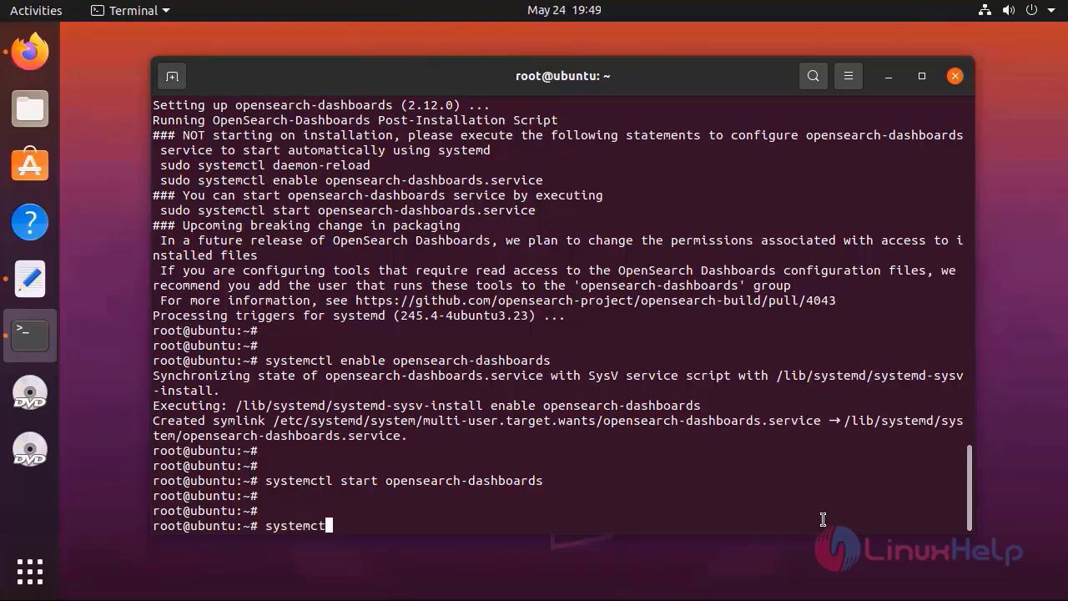
type("status")
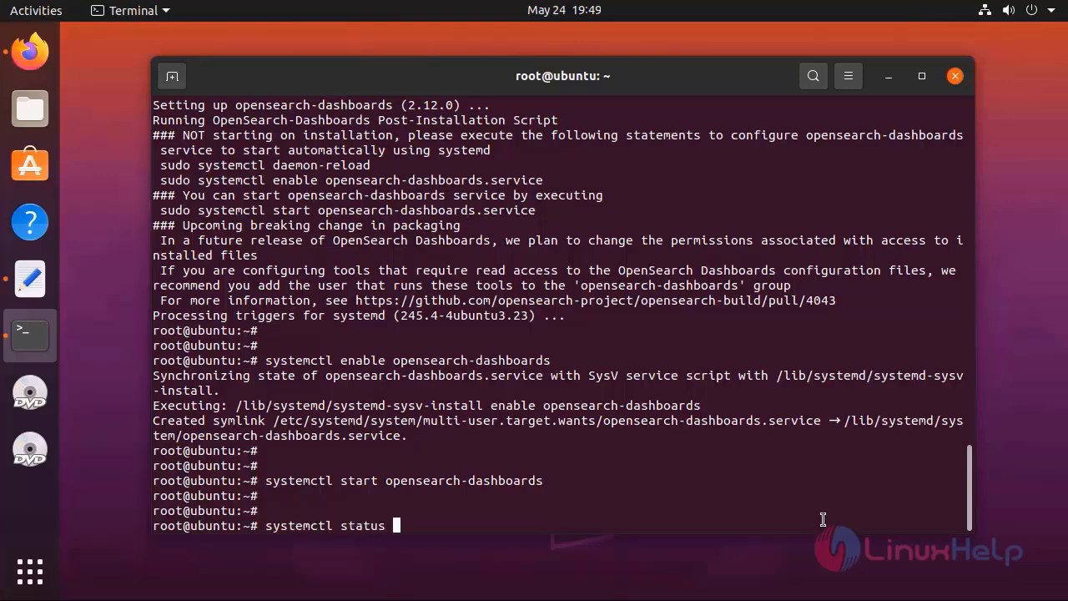
type("opense")
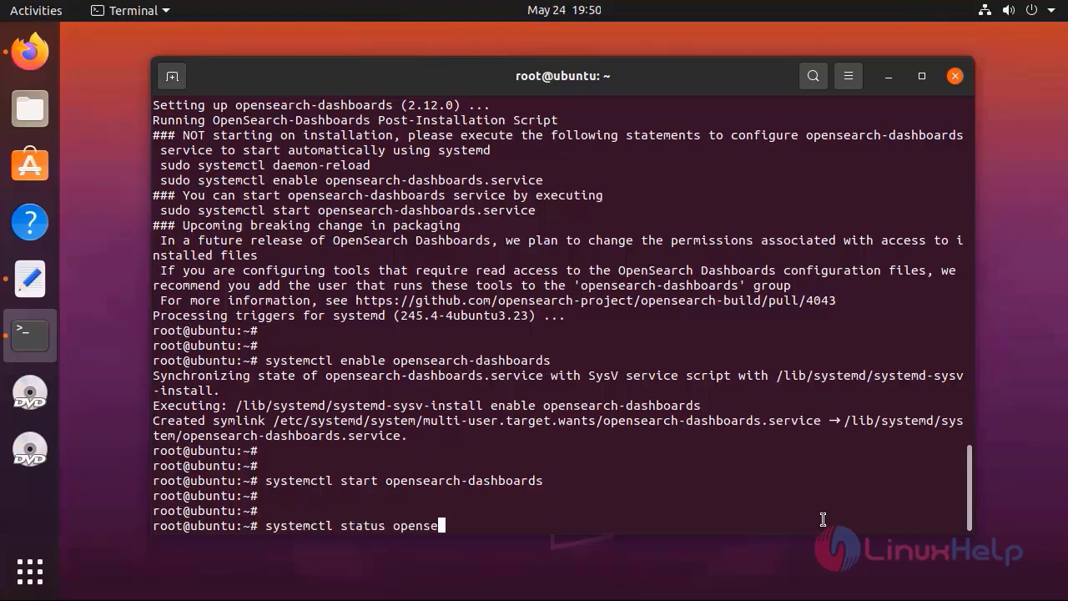
type("arch-d")
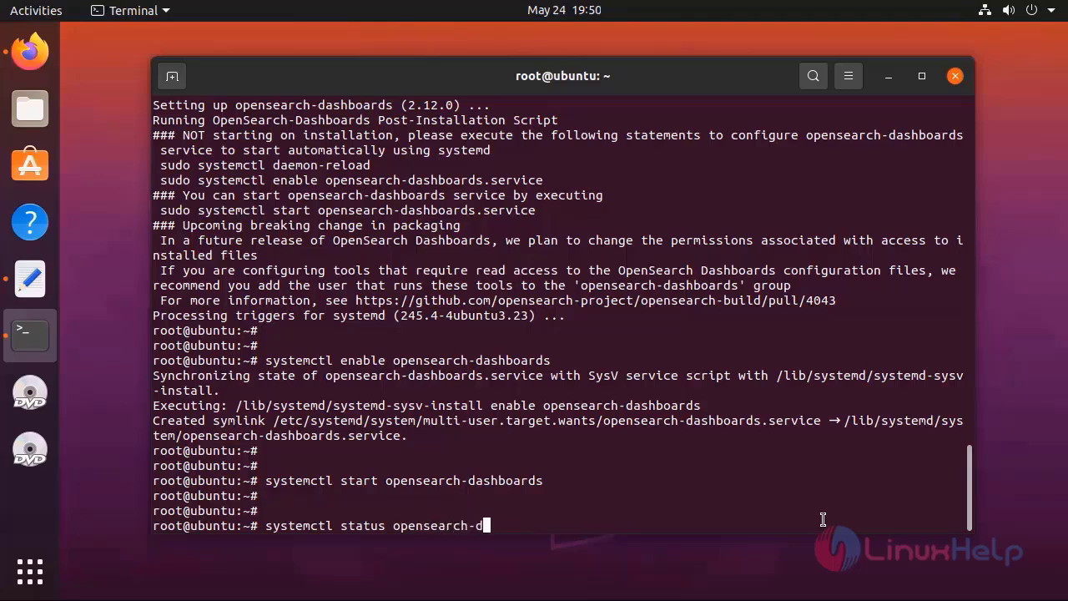
type("ashboards")
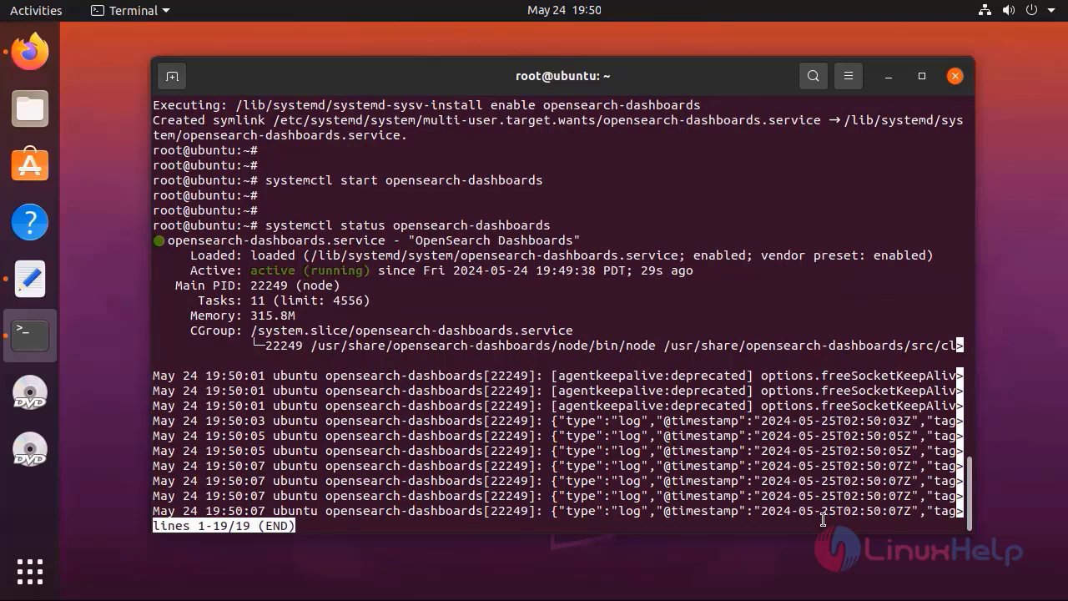
key("q")
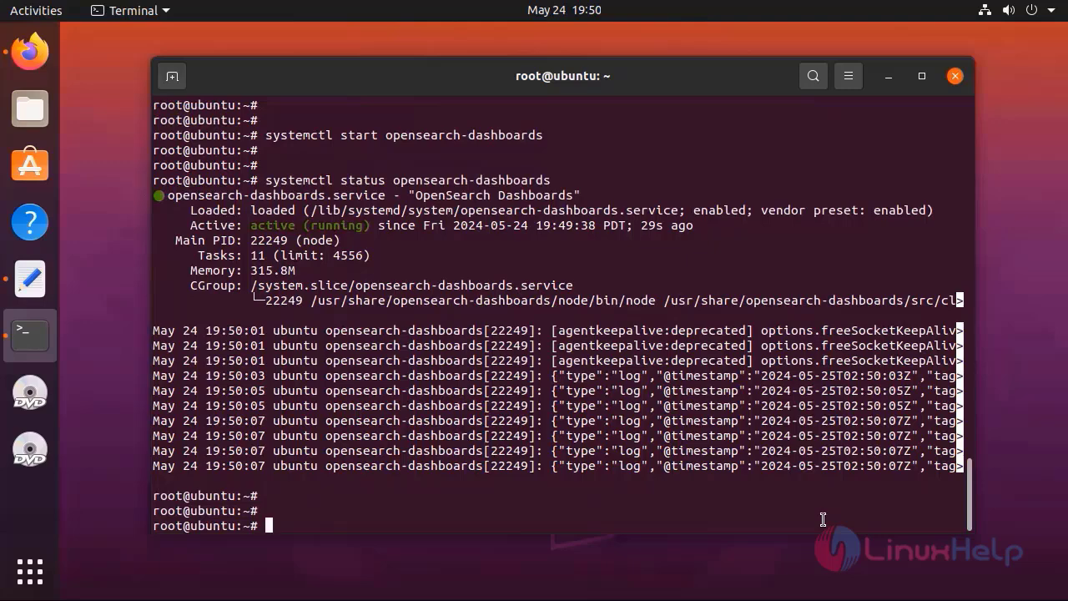
left_click(30, 52)
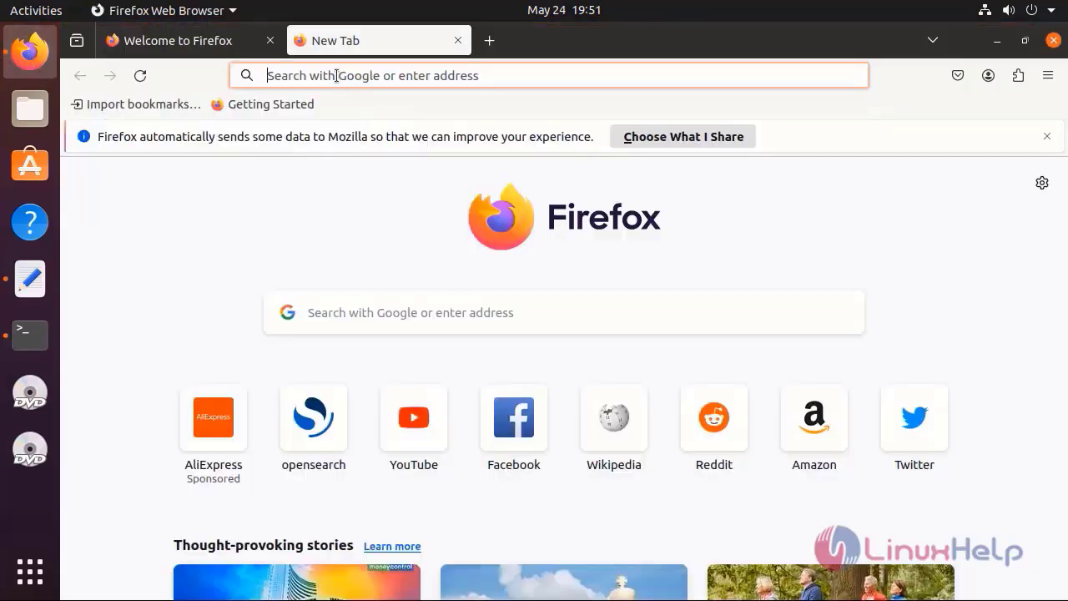
type("h")
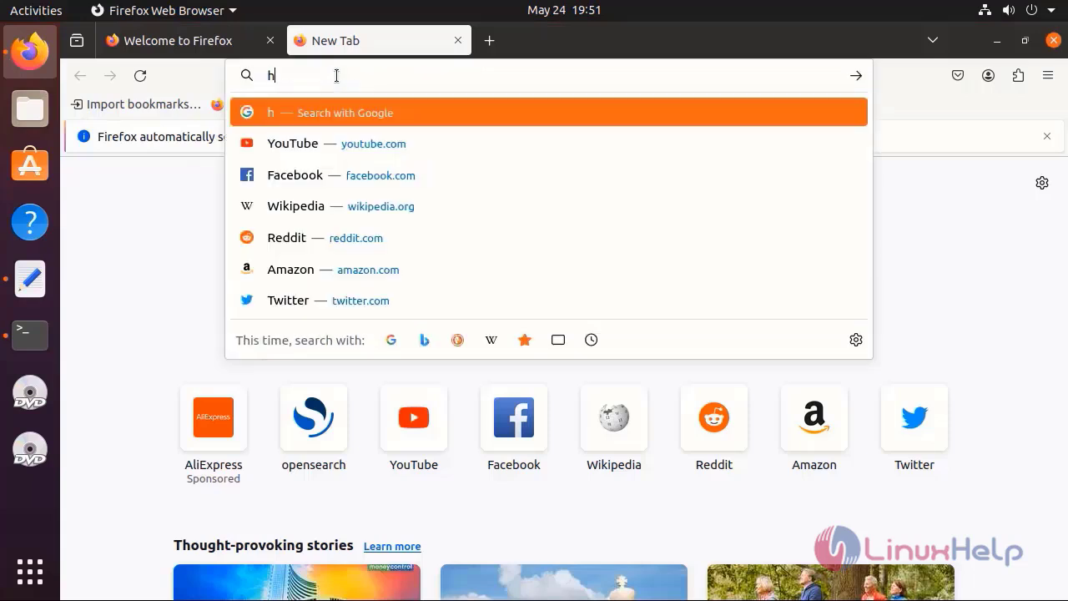
type("ttp://")
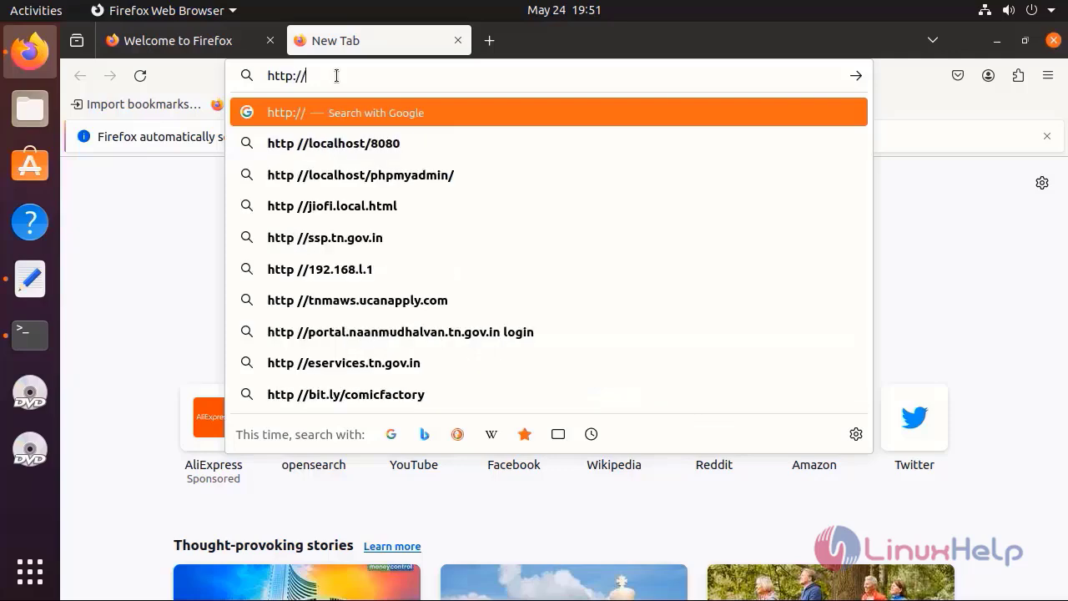
type("local")
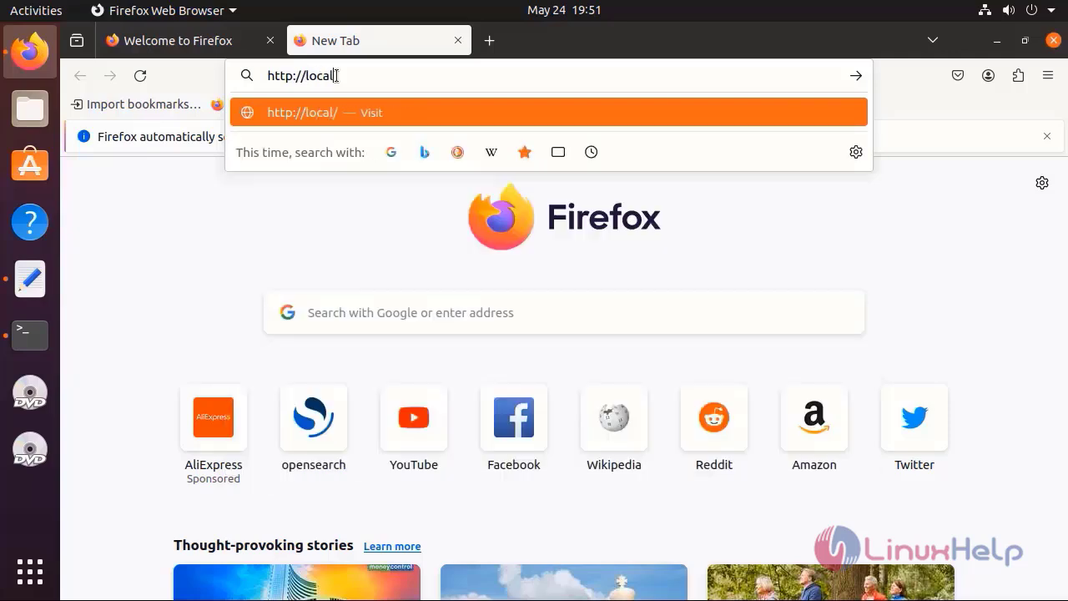
type("host")
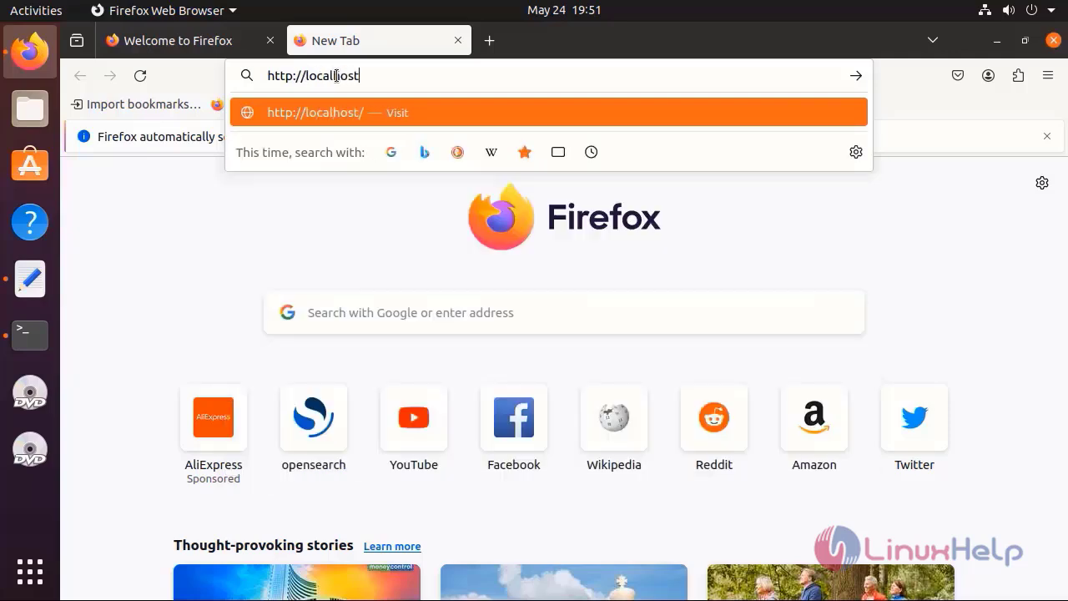
type(":")
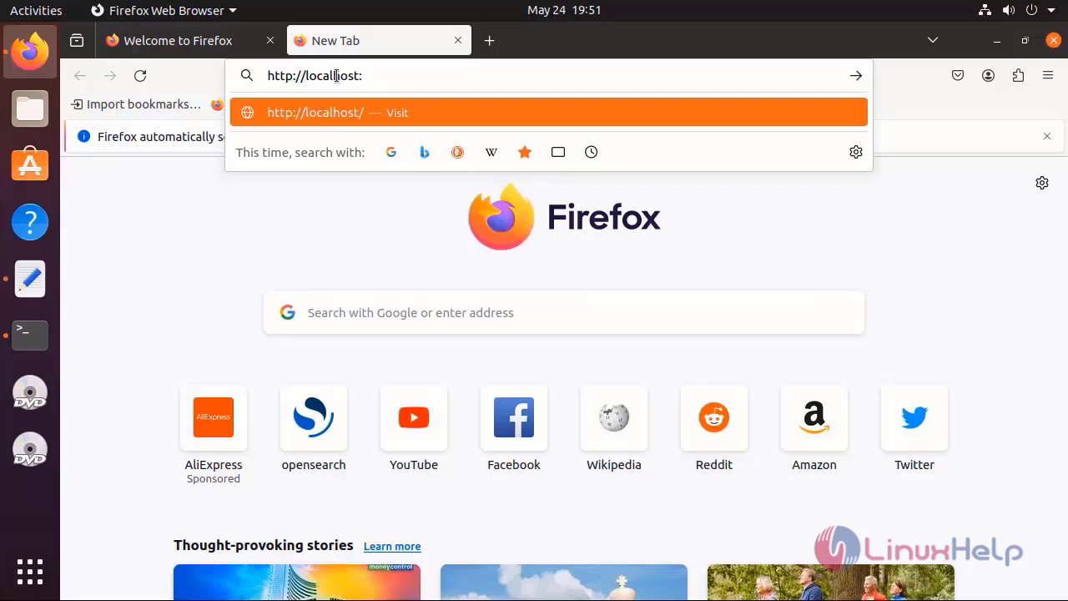
type("5601/app/login?")
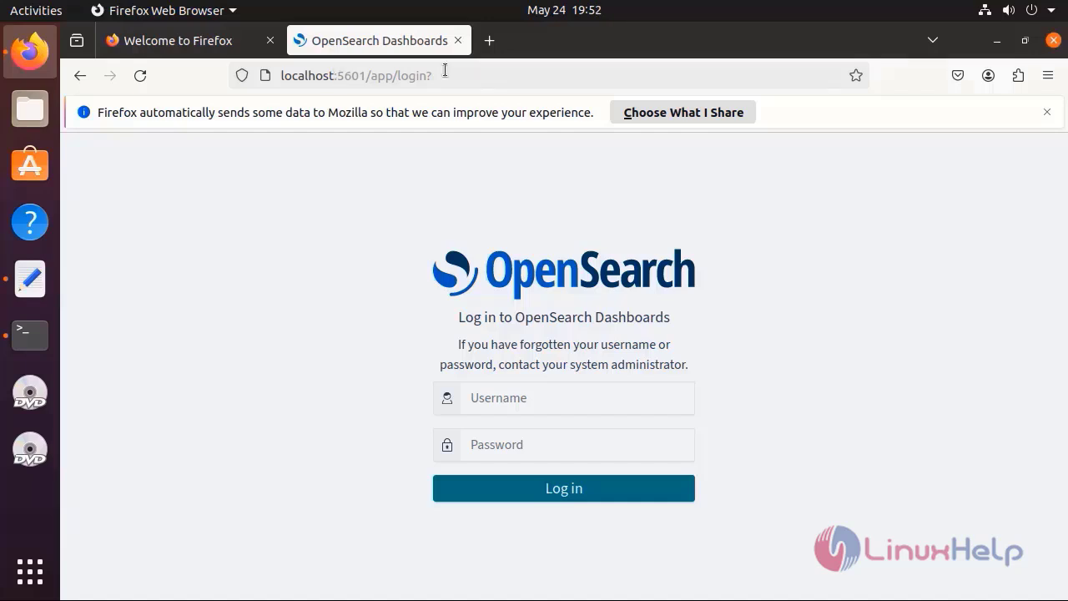
Sign in to OpenSearch Dashboards as admin with the admin password
left_click(576, 397)
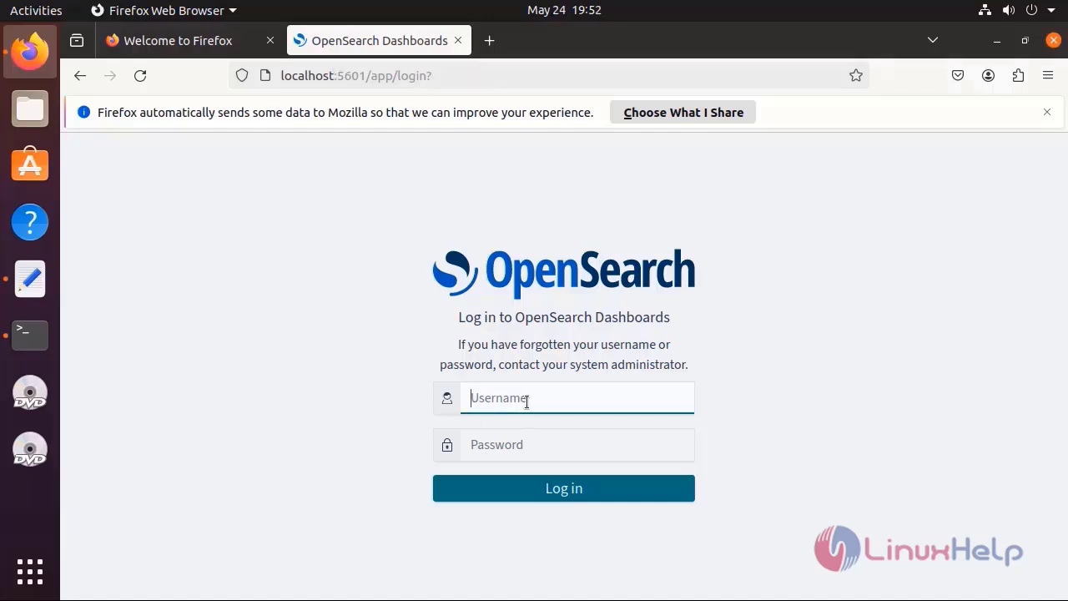
type("admin")
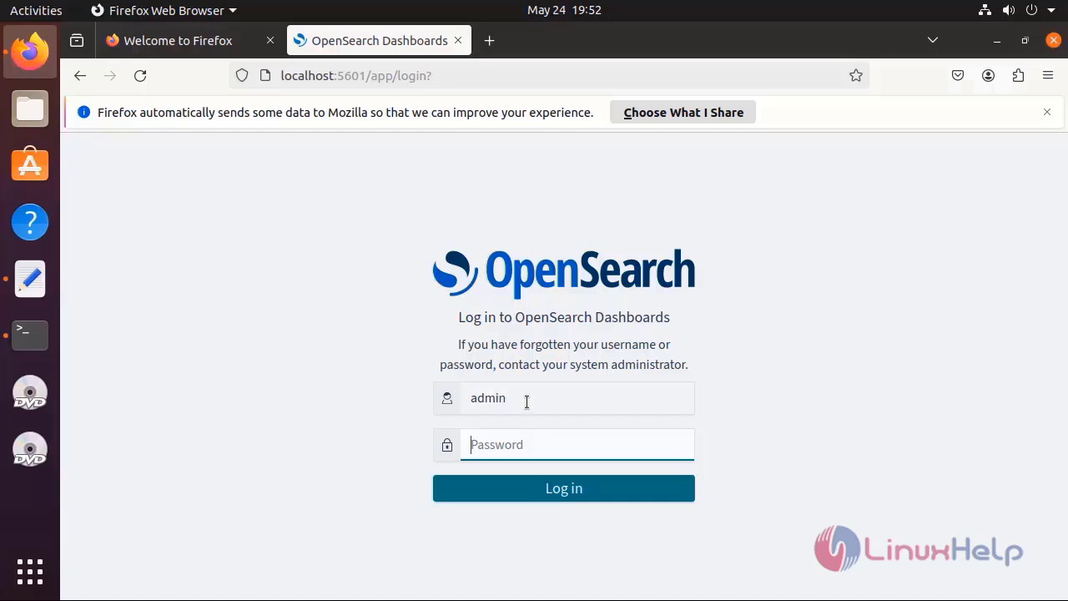
type("password")
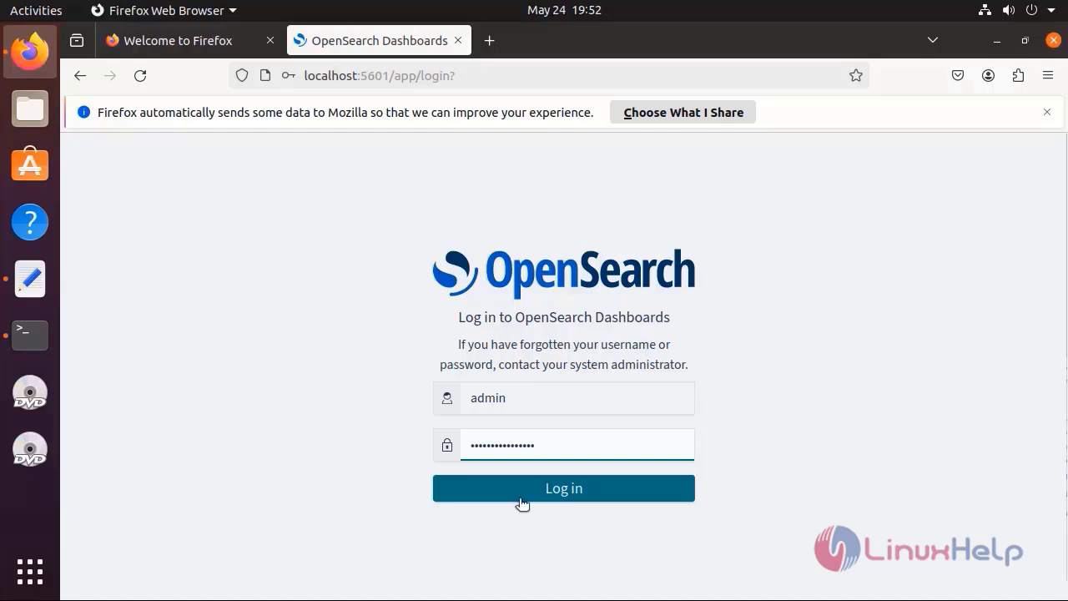
left_click(564, 487)
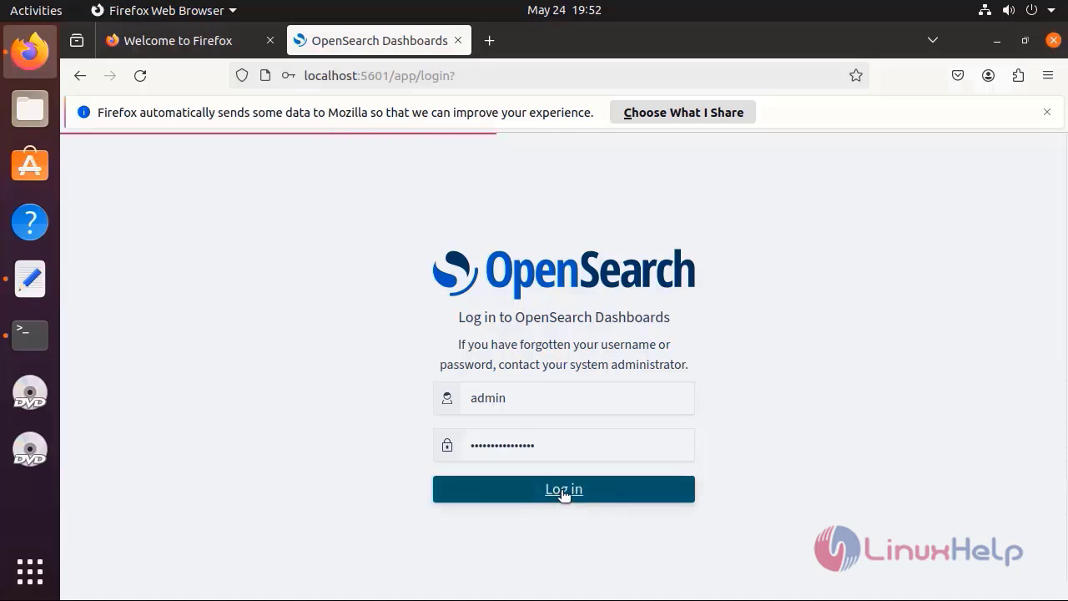
left_click(564, 489)
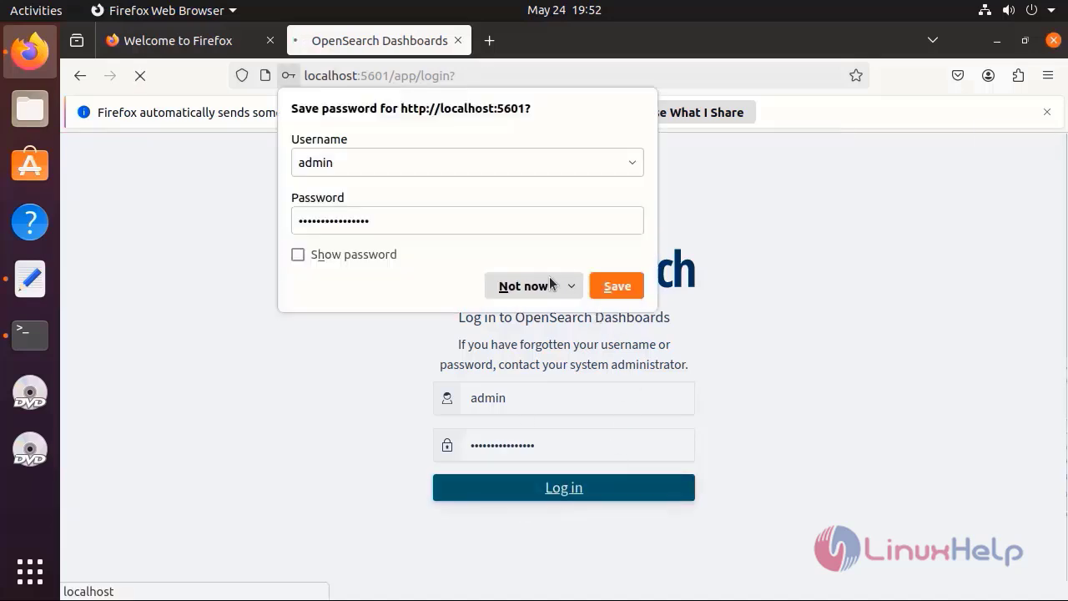
Decline Firefox's save-password prompt with Not now and continue to Home
left_click(521, 286)
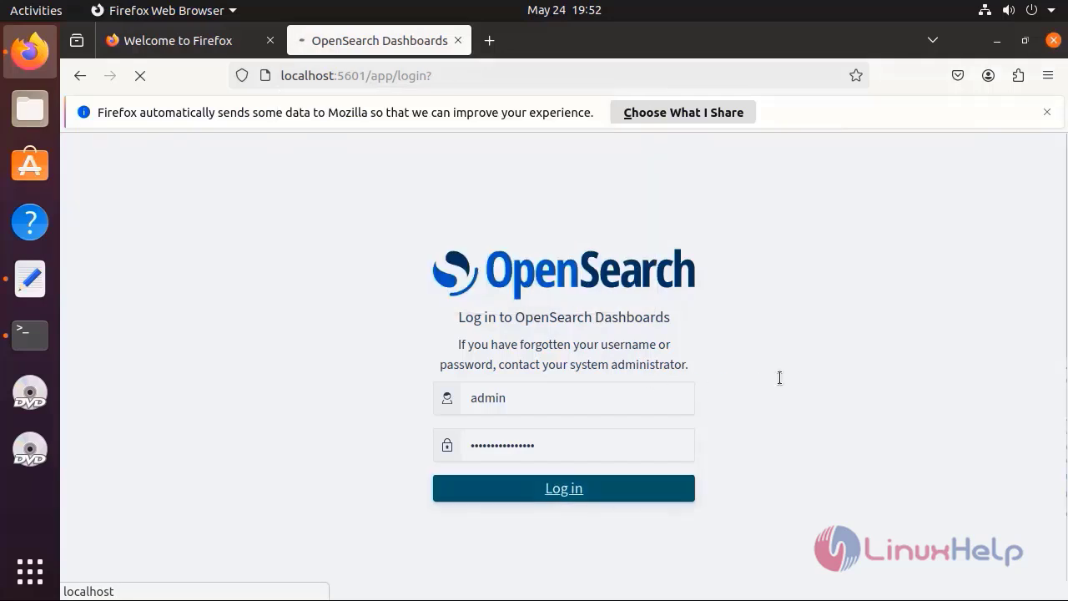
left_click(564, 487)
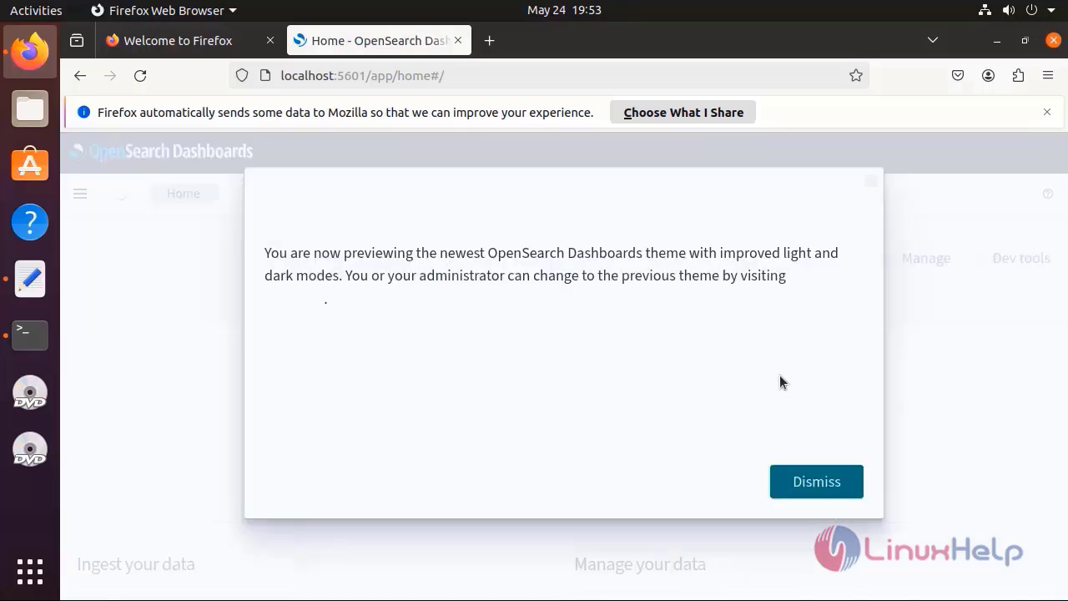
Dismiss the theme preview notice and confirm the Private tenant
left_click(817, 481)
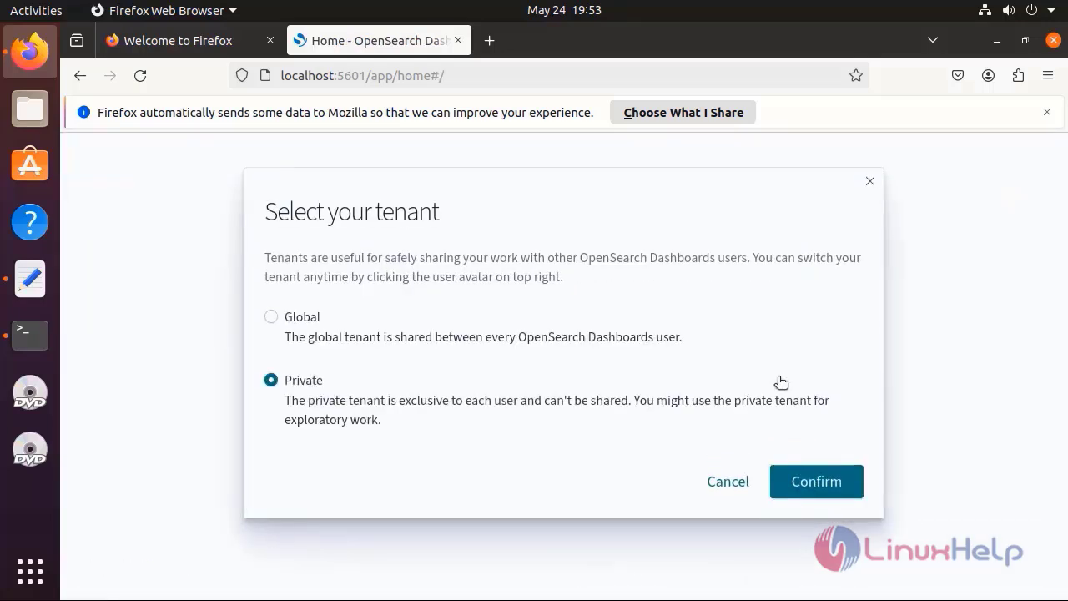
mouse_move(731, 492)
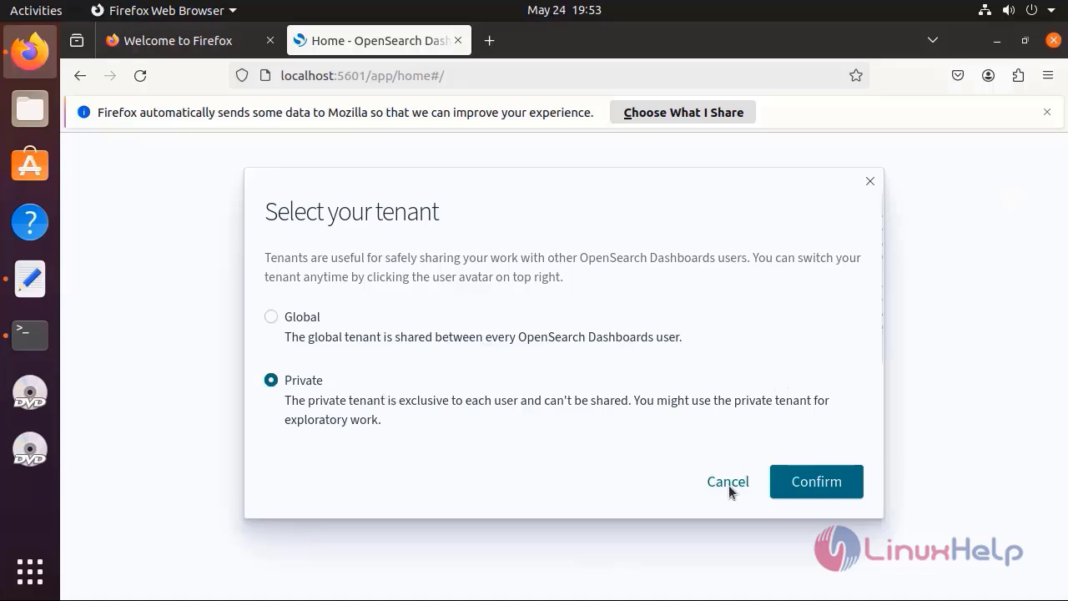
mouse_move(812, 487)
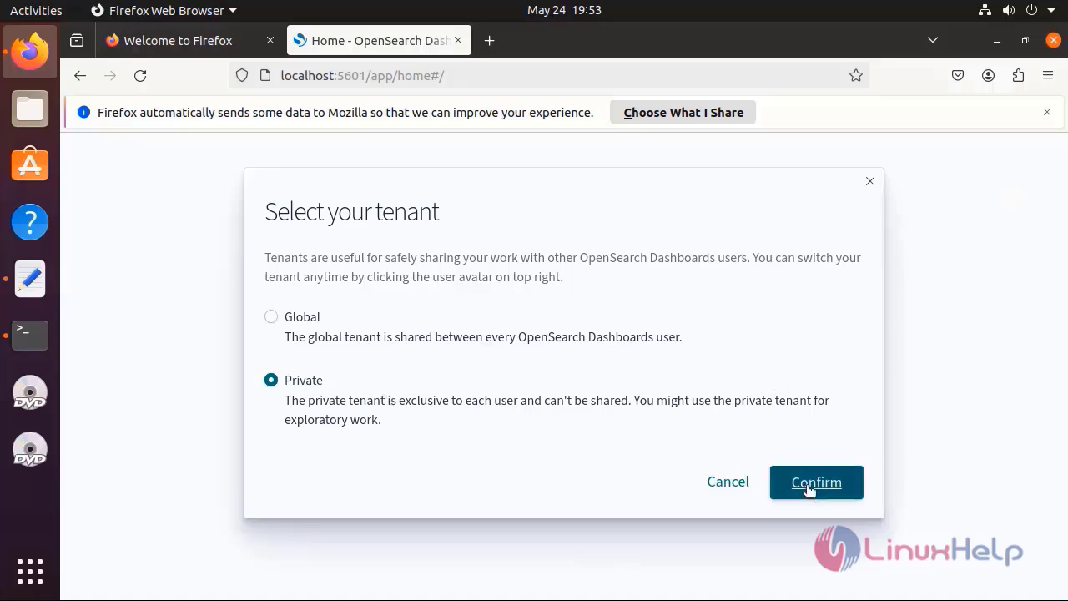
left_click(816, 482)
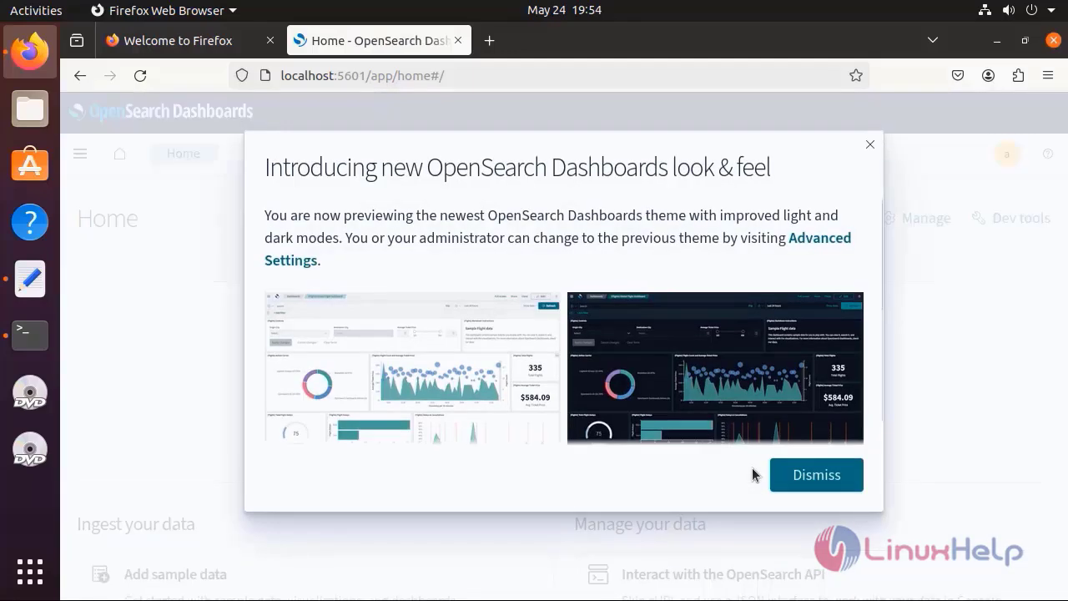
mouse_move(869, 143)
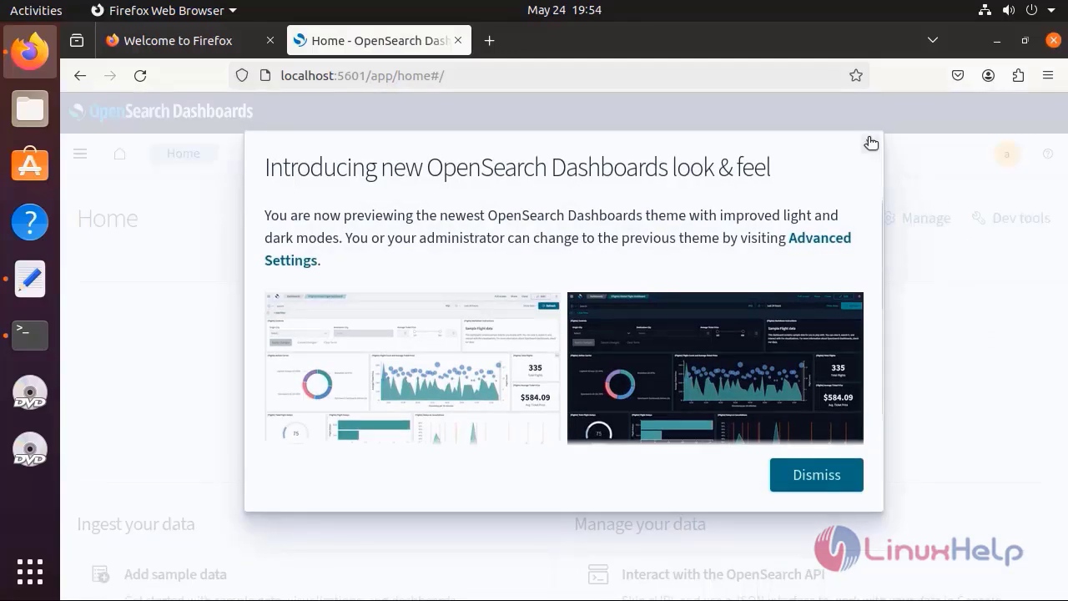
Close the new look & feel dialog and open the side navigation menu
left_click(816, 474)
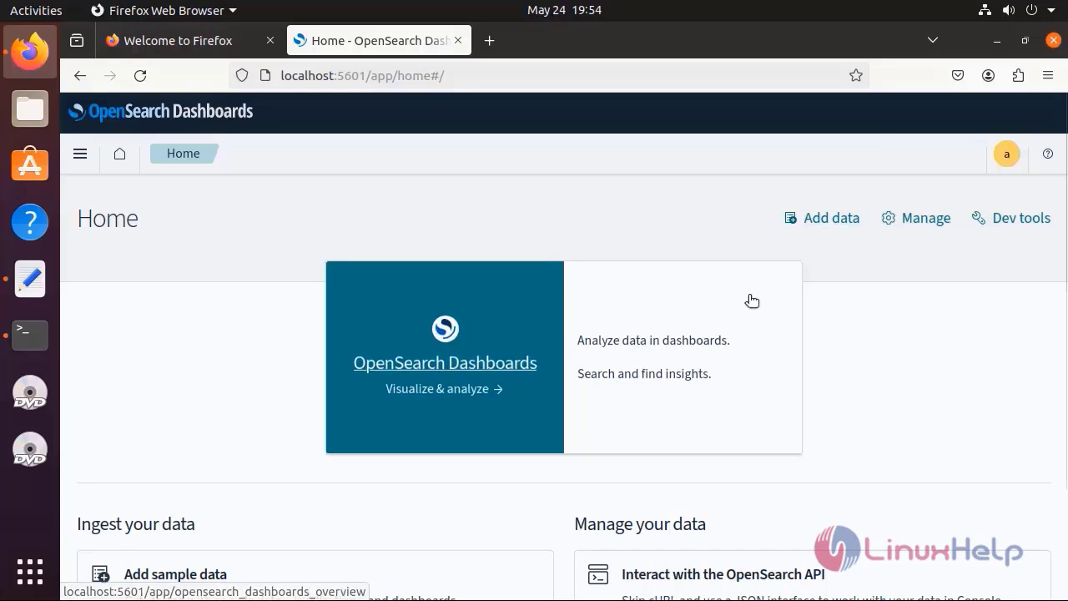
scroll("down", 3)
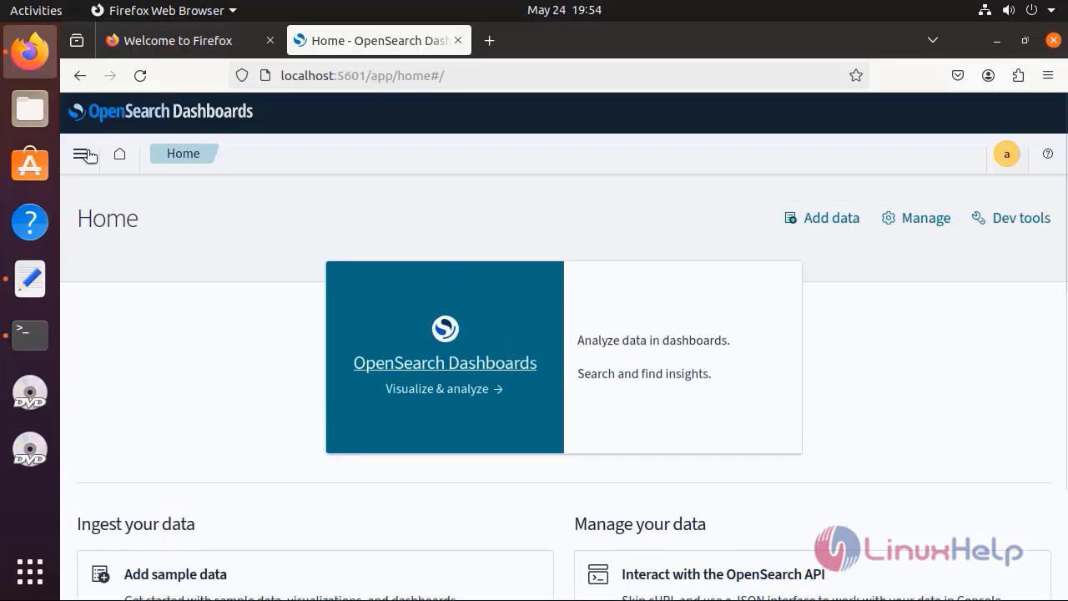
left_click(80, 154)
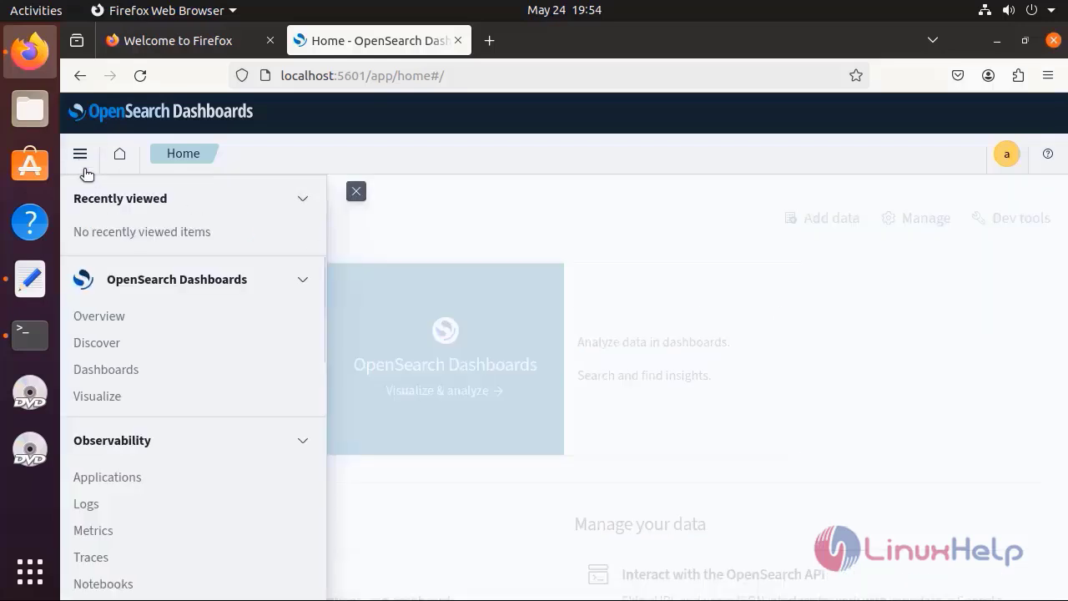